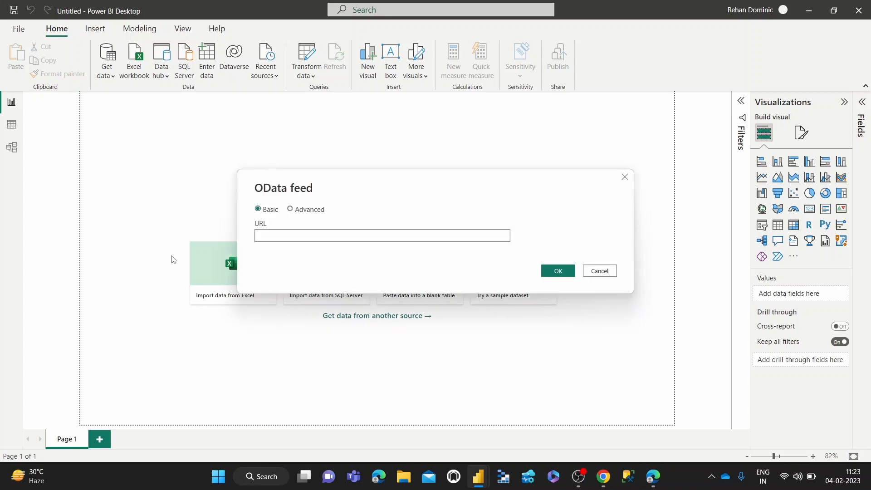
type("https://services.odata.org/V4/Northwind/Northwind.svc/")
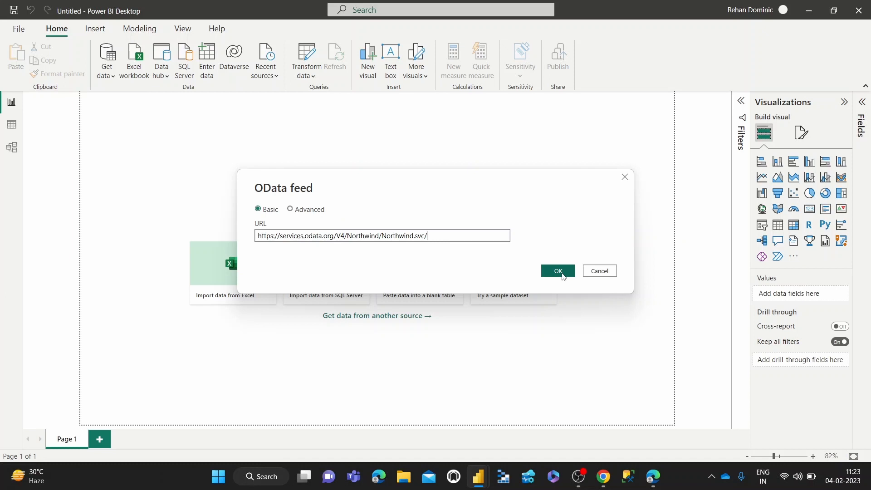
left_click(557, 271)
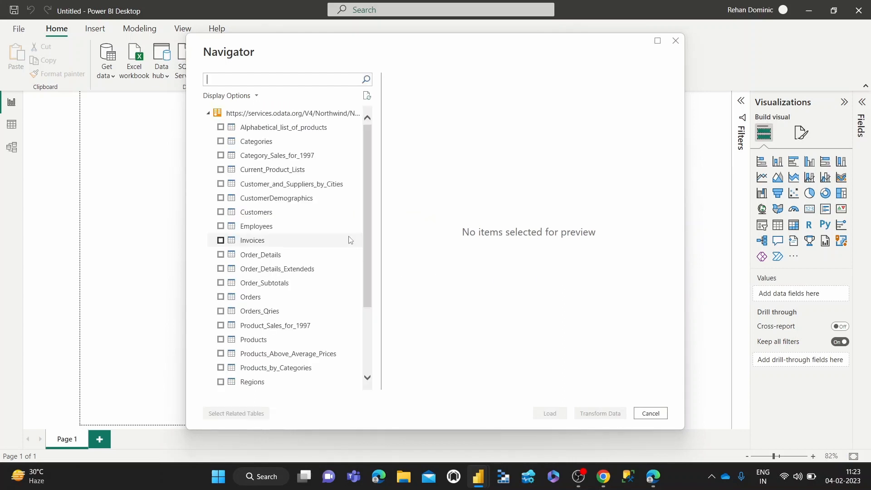
mouse_move(256, 226)
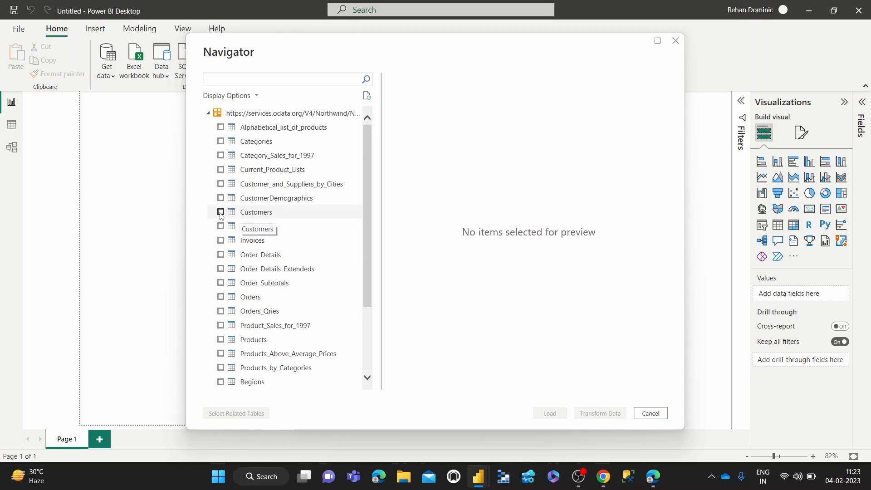
- Select the Customers table in the Navigator to preview its records
left_click(220, 212)
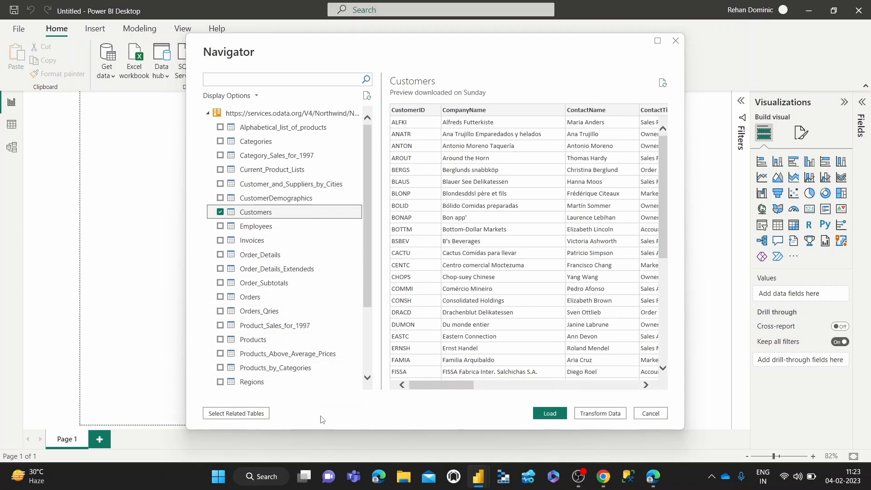
mouse_move(479, 422)
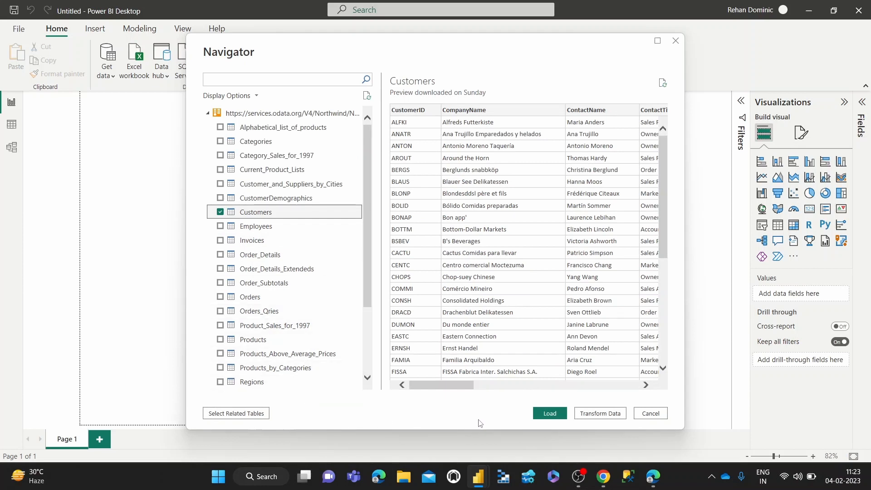
mouse_move(614, 415)
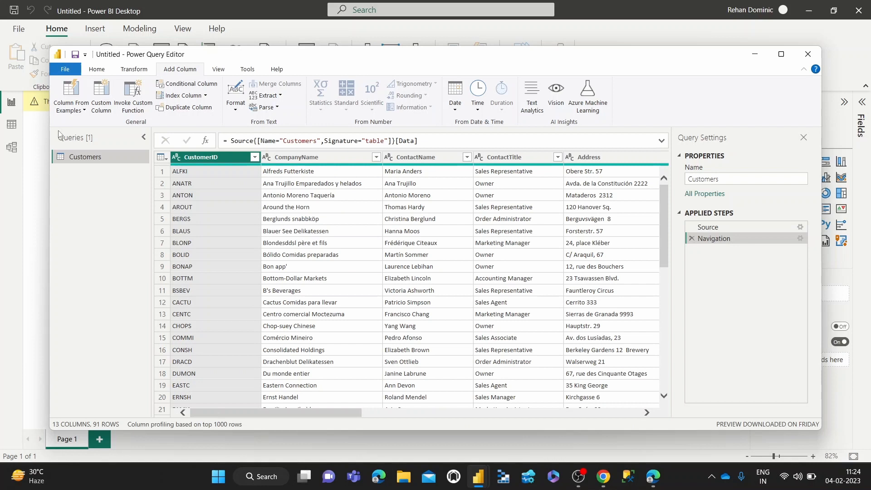
- Review the Remove Rows options on the Home ribbon for the Customers query
left_click(96, 69)
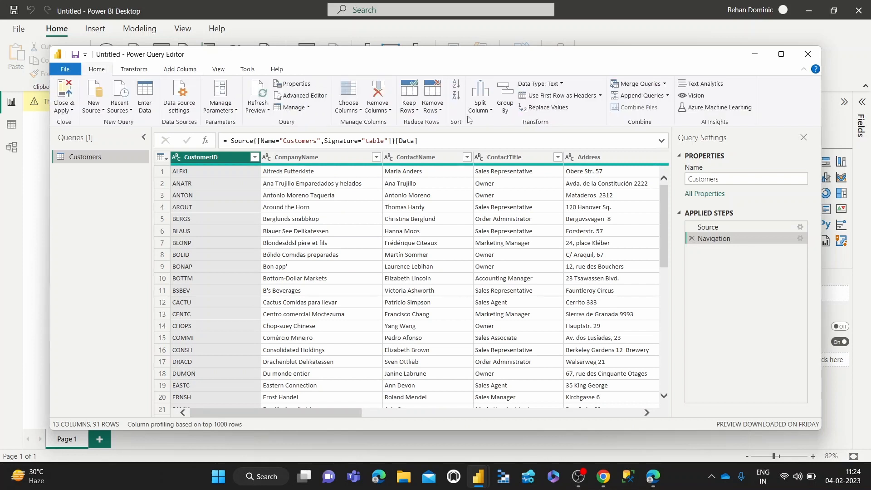
mouse_move(433, 97)
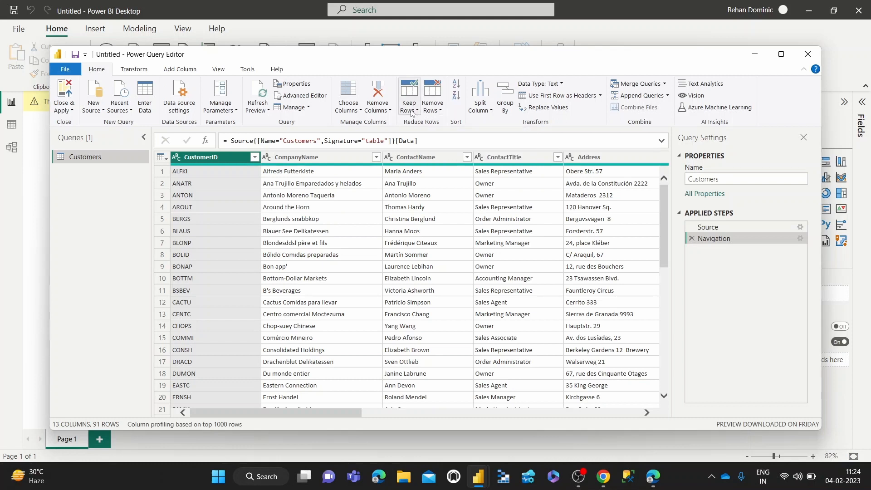
mouse_move(431, 94)
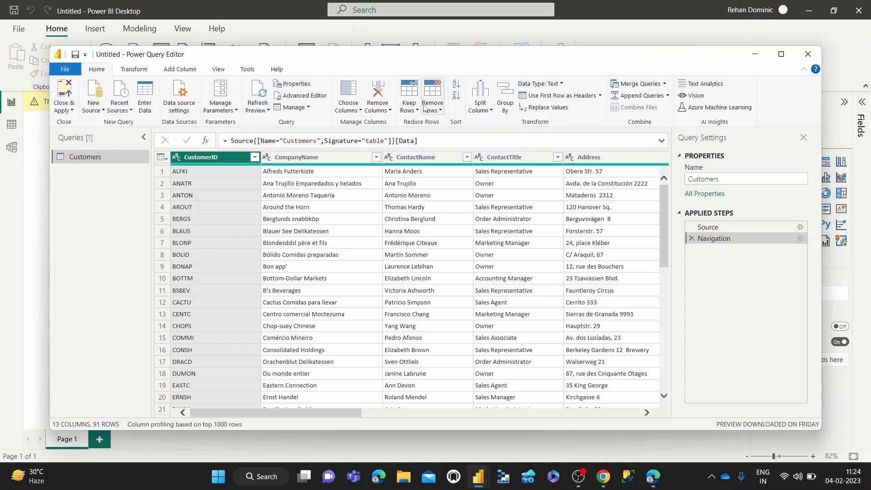
mouse_move(432, 94)
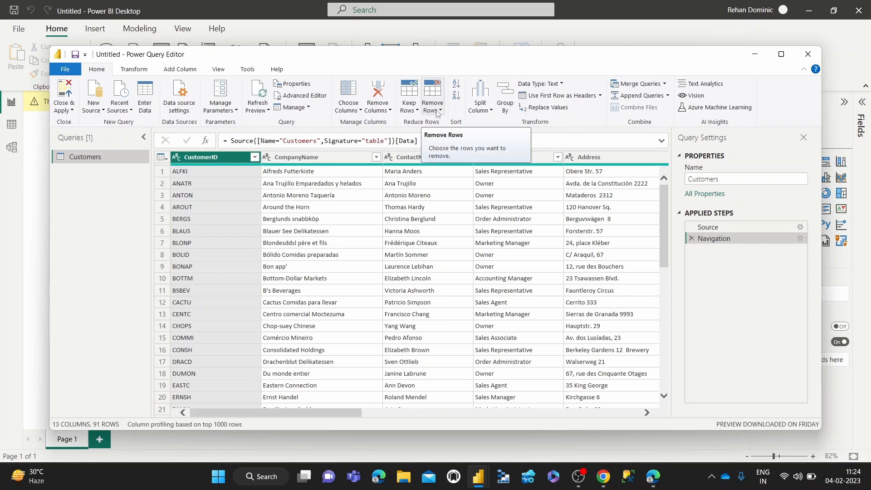
left_click(432, 95)
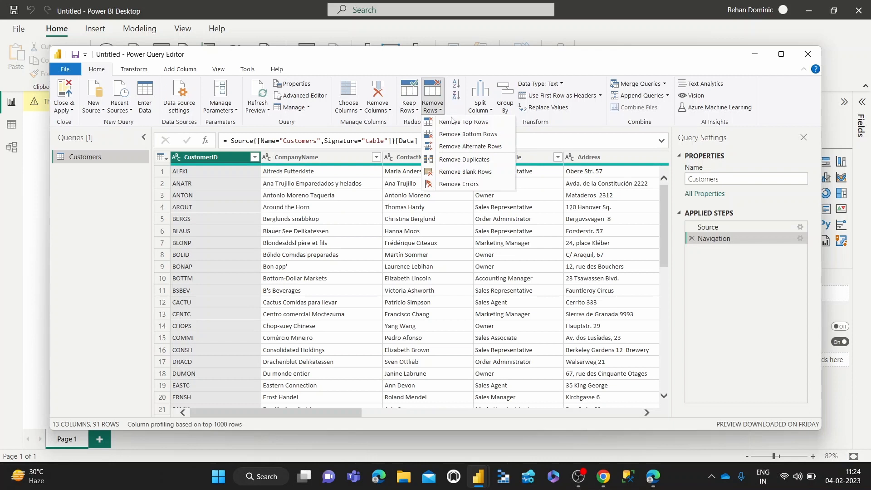
mouse_move(467, 134)
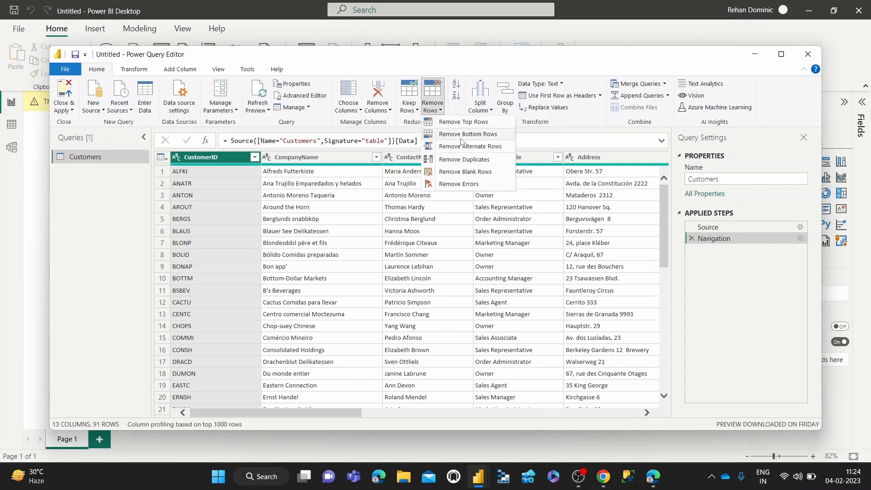
mouse_move(470, 146)
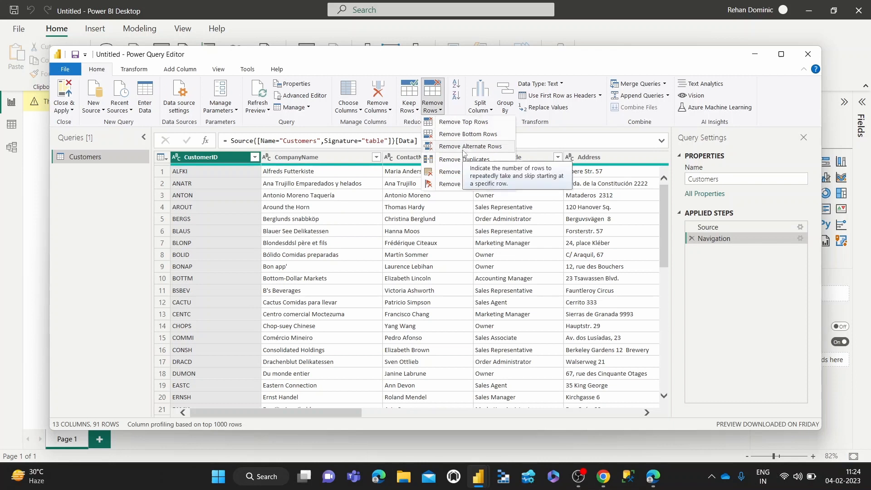
mouse_move(469, 159)
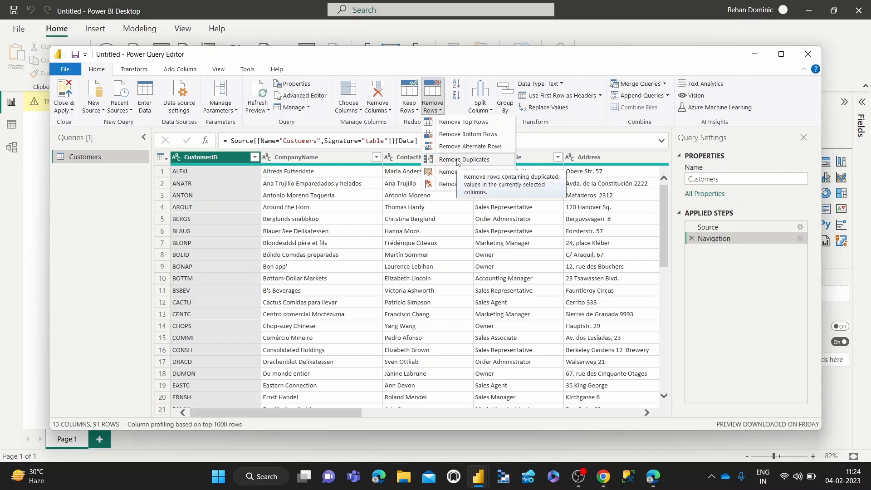
mouse_move(444, 184)
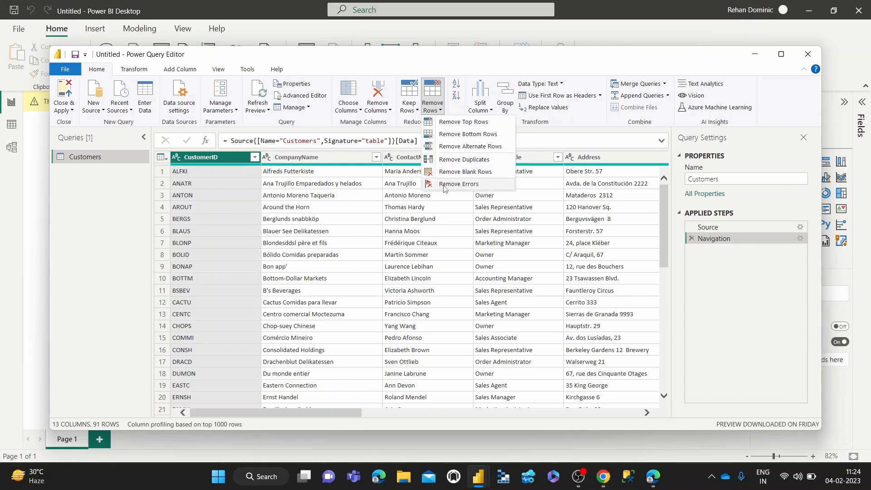
mouse_move(453, 146)
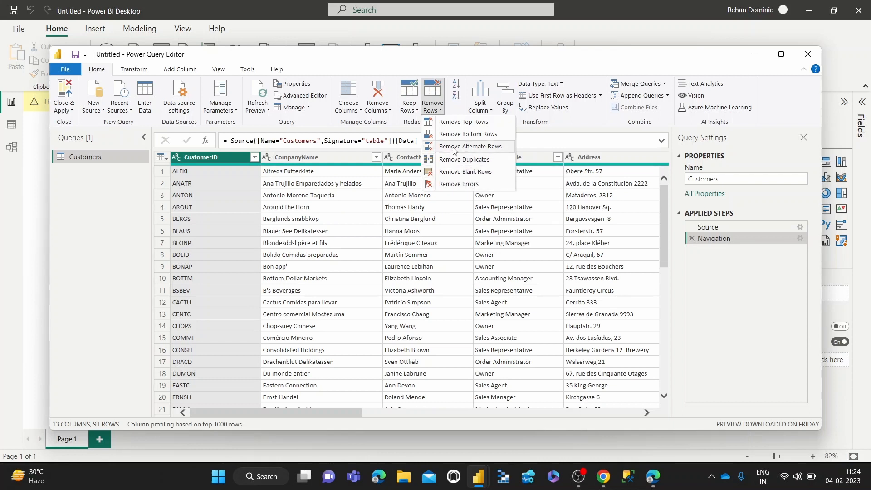
mouse_move(434, 63)
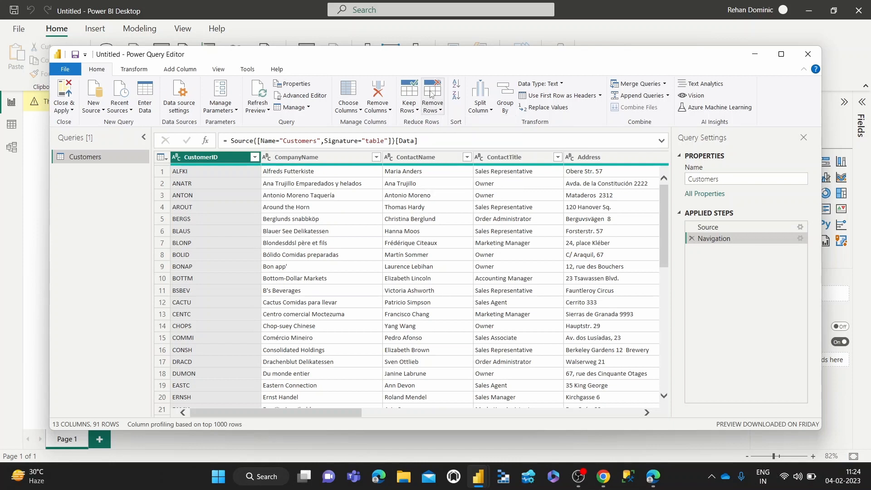
mouse_move(455, 316)
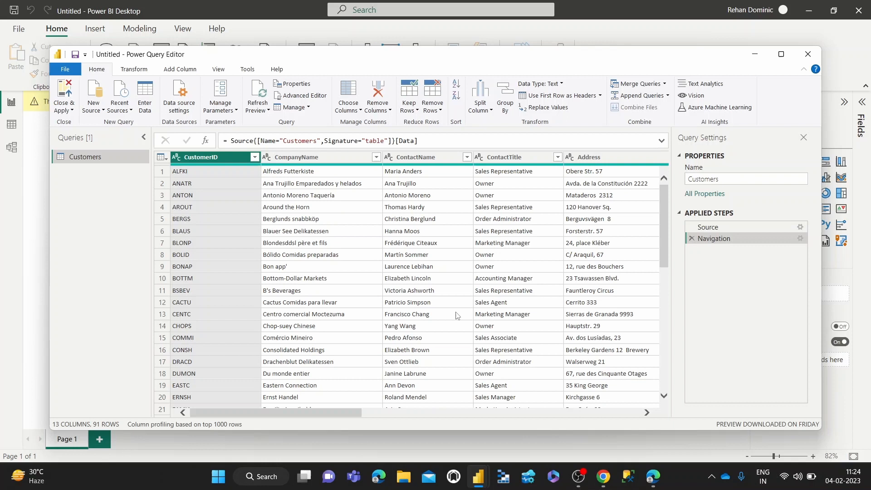
scroll("right", 3)
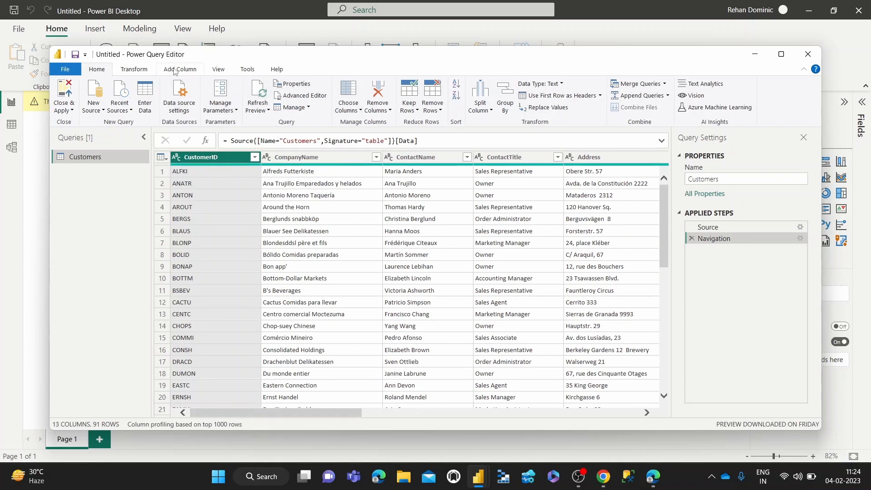
- Add an Index column starting from 1 and move it to the front of the query
left_click(179, 69)
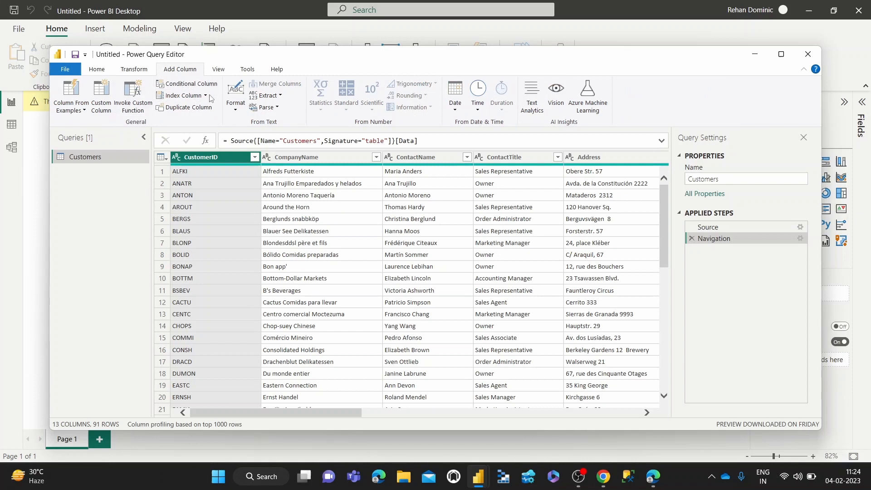
left_click(204, 96)
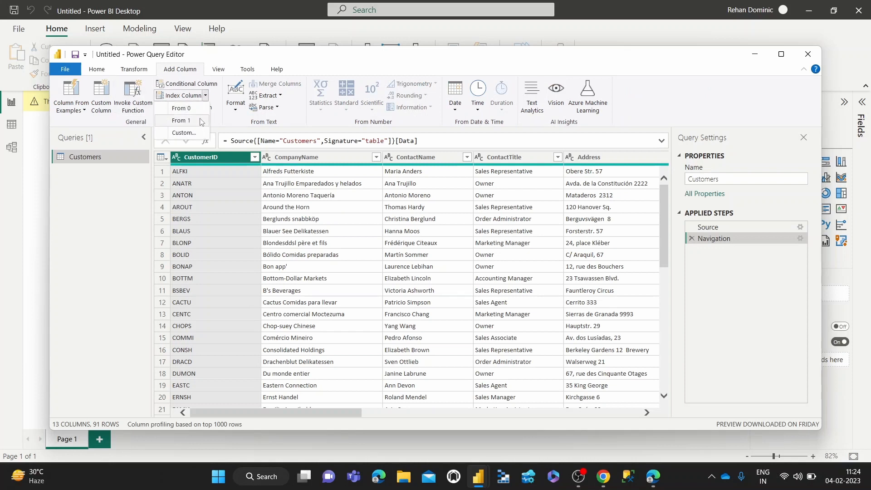
left_click(183, 121)
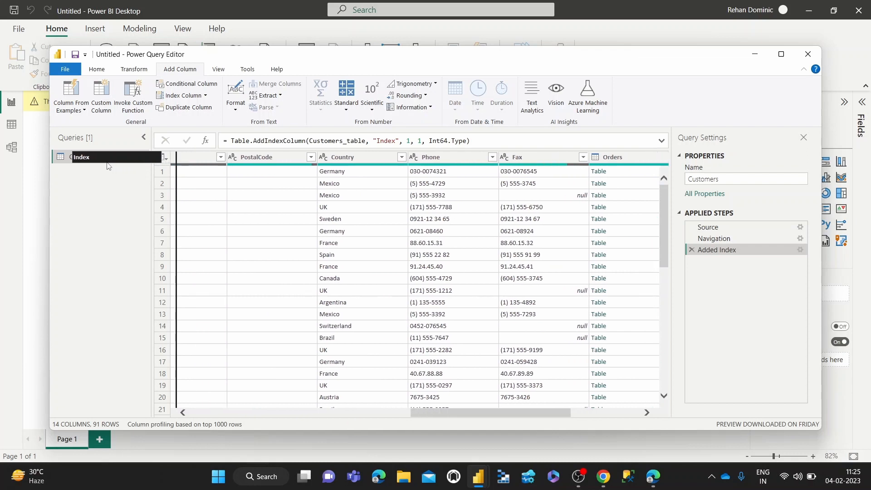
scroll("left", 3)
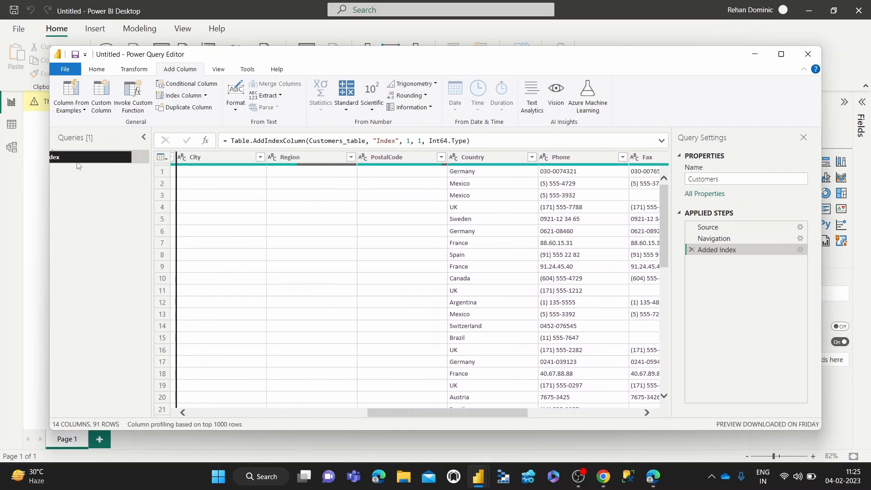
scroll("left", 3)
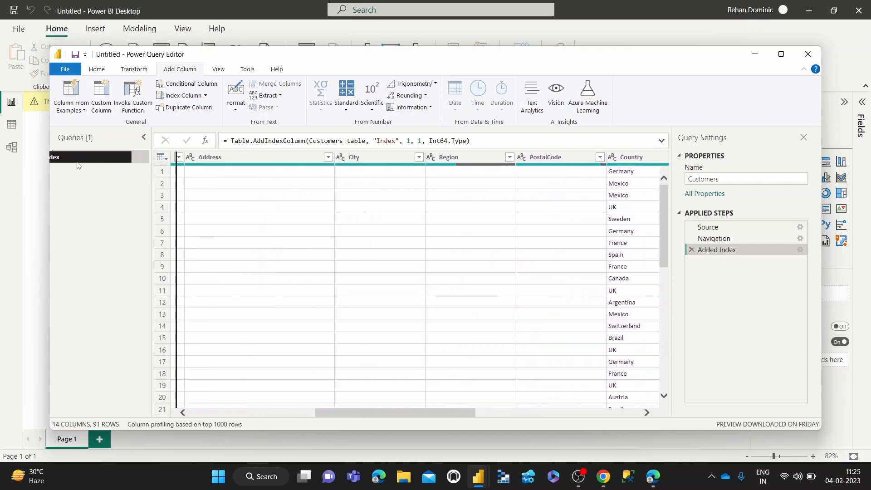
scroll("left", 3)
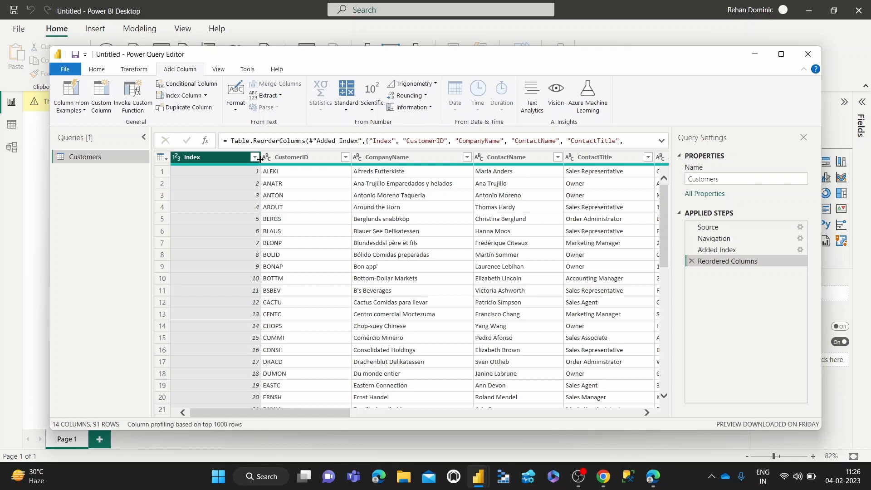
mouse_move(220, 158)
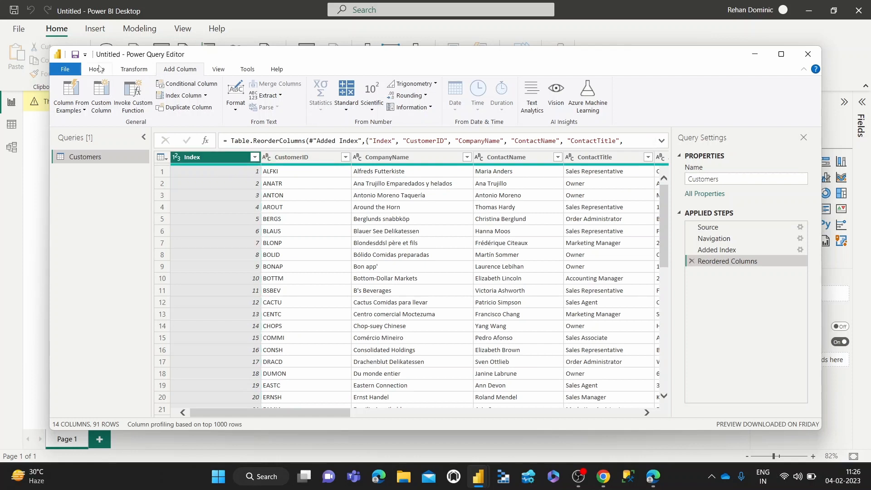
left_click(96, 69)
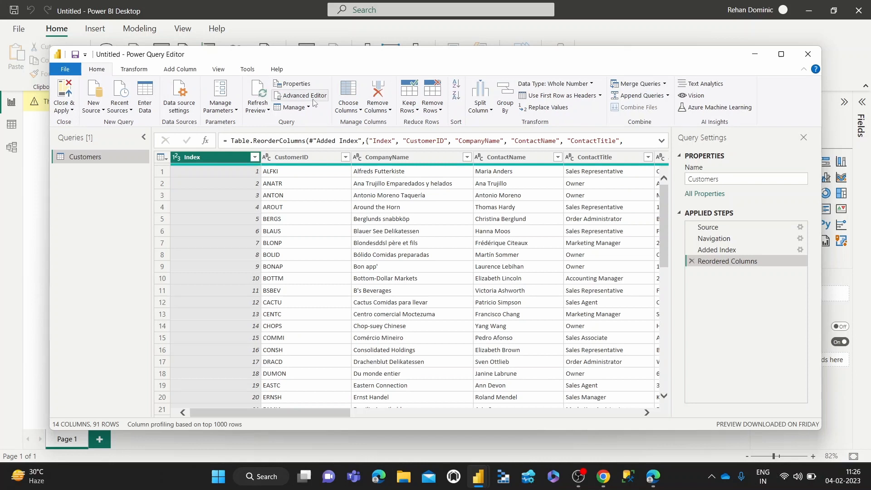
left_click(432, 97)
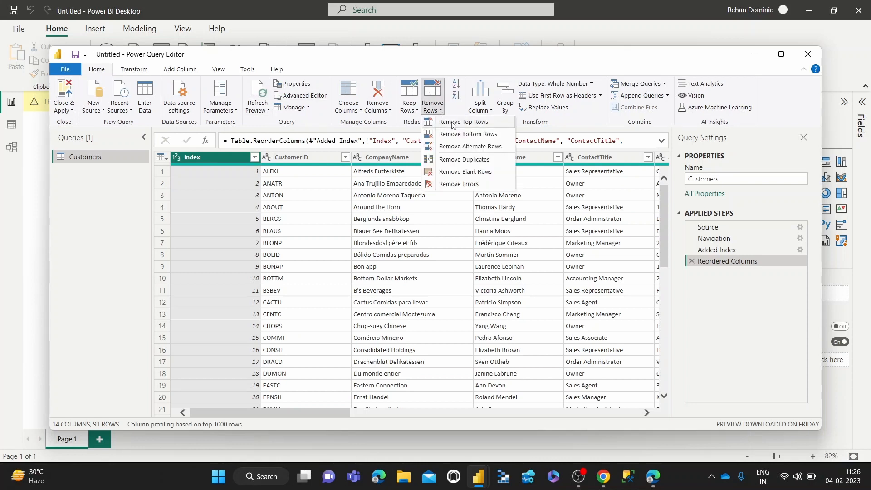
left_click(464, 122)
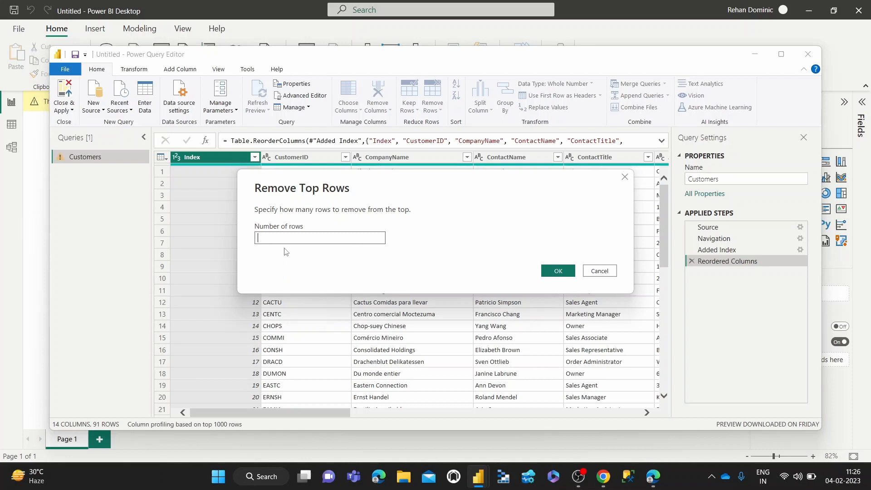
type("5")
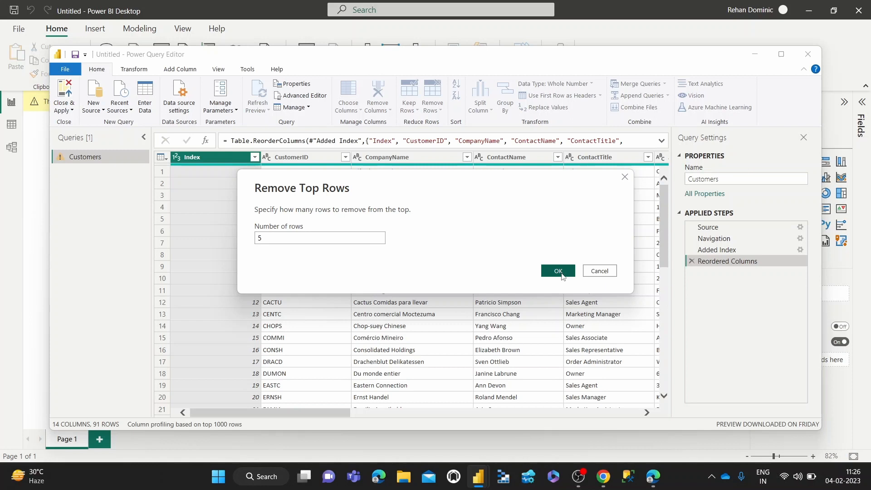
left_click(557, 272)
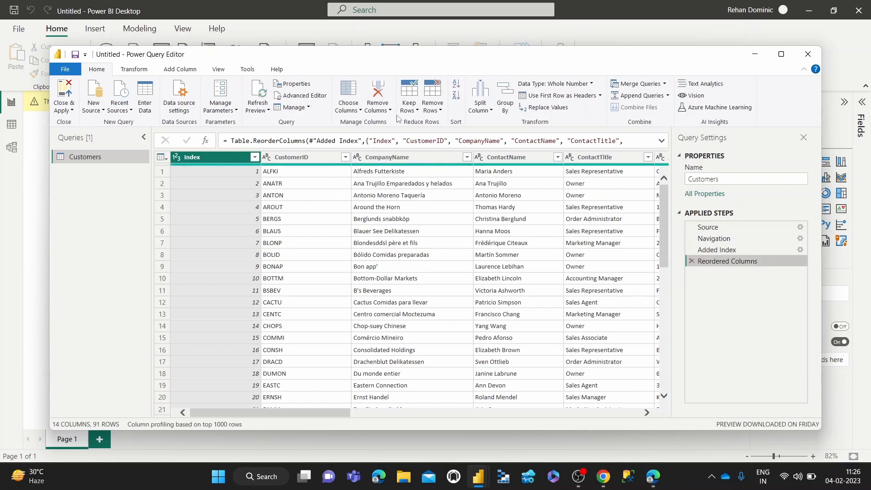
left_click(431, 97)
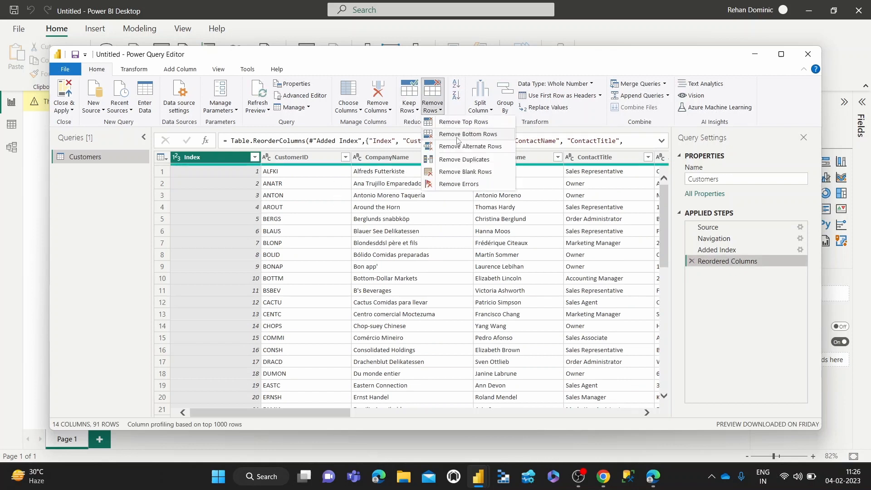
left_click(467, 134)
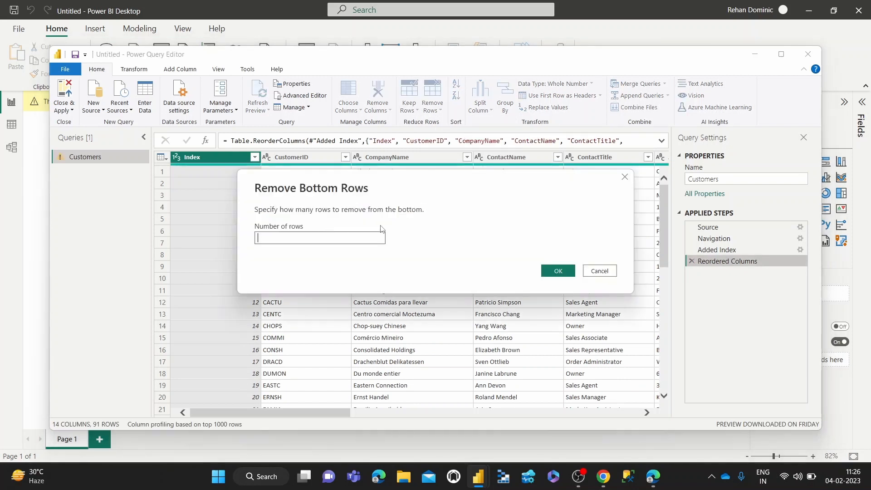
left_click(598, 270)
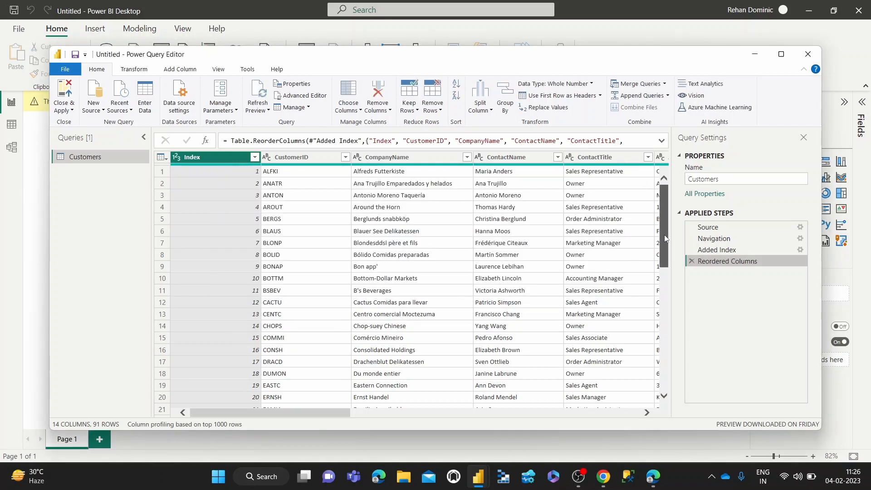
scroll("down", 3)
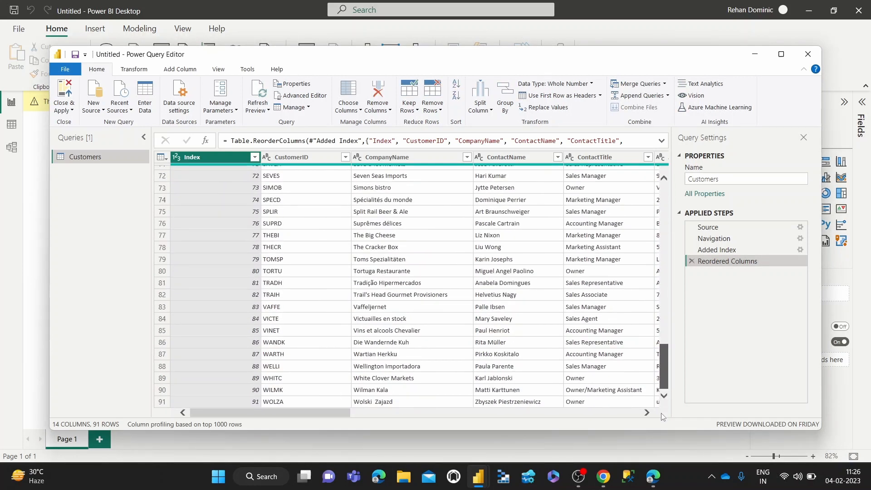
mouse_move(654, 429)
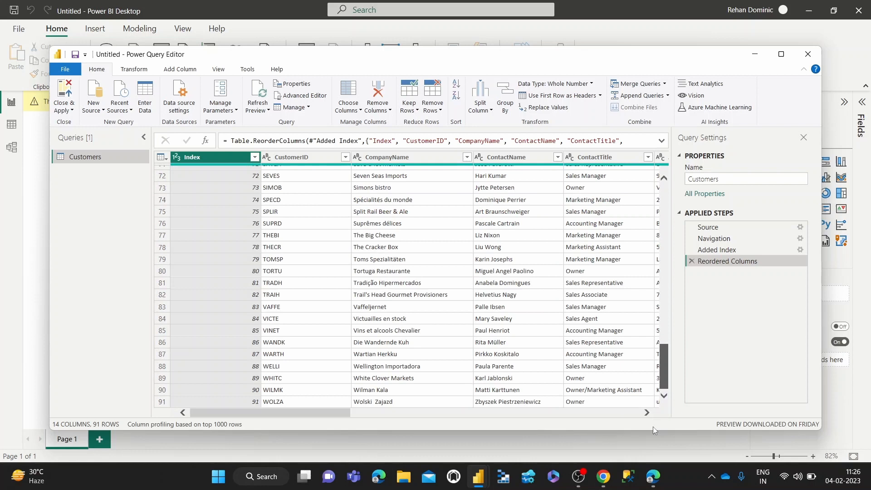
scroll("up", 3)
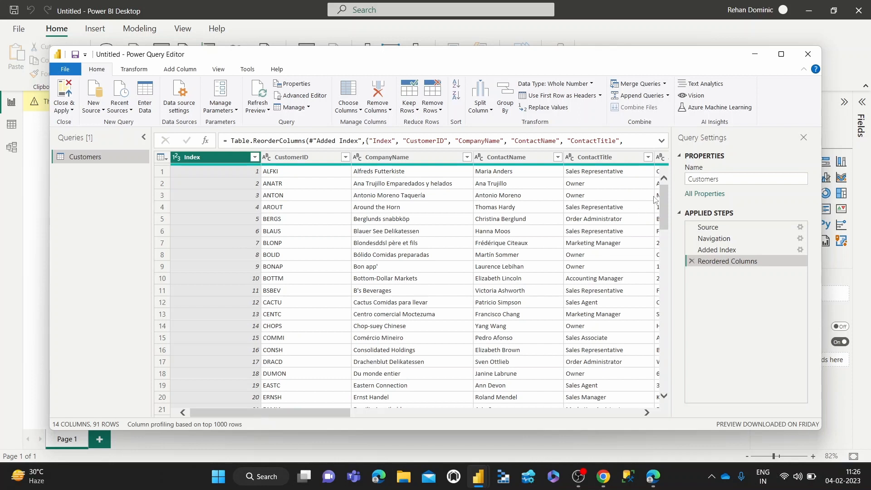
scroll("down", 3)
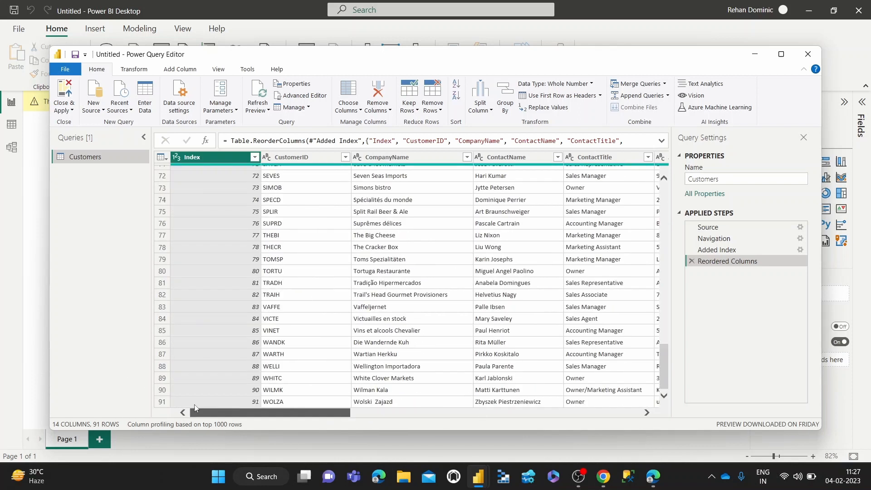
scroll("up", 3)
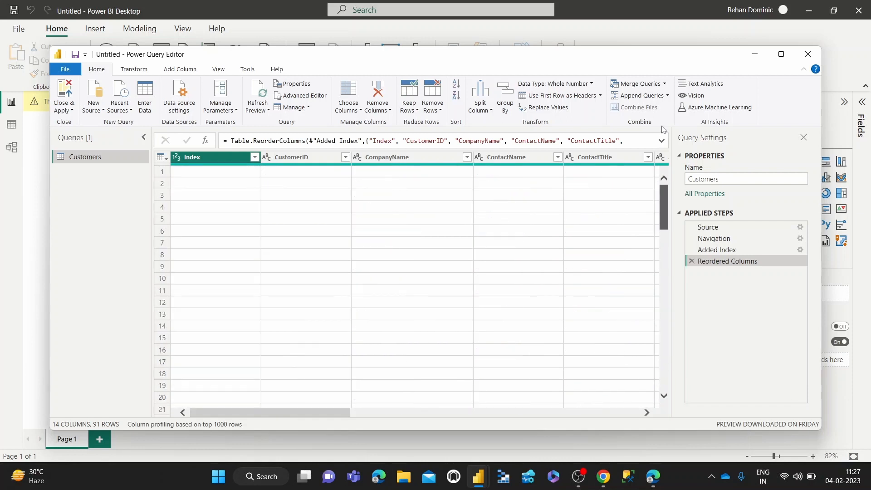
left_click(432, 94)
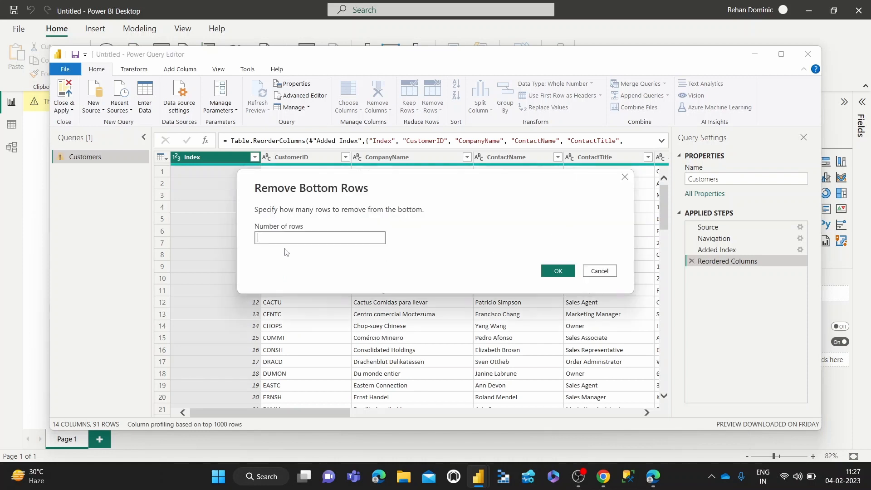
type("100")
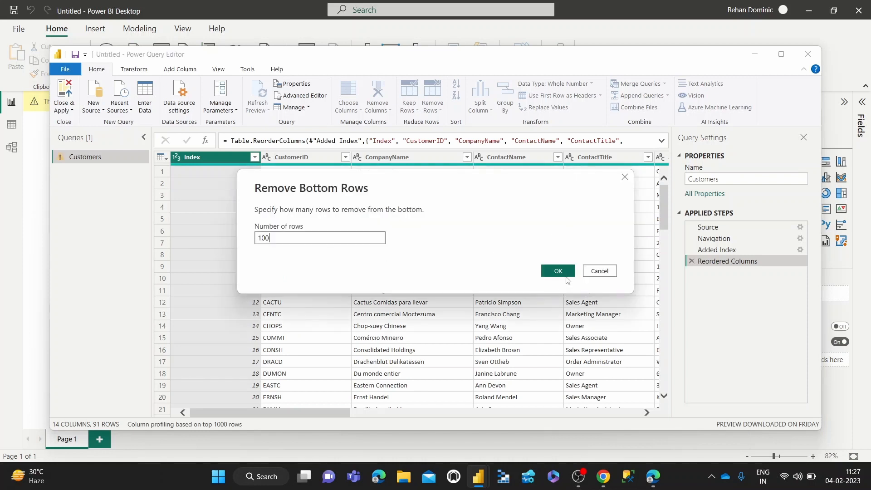
left_click(557, 270)
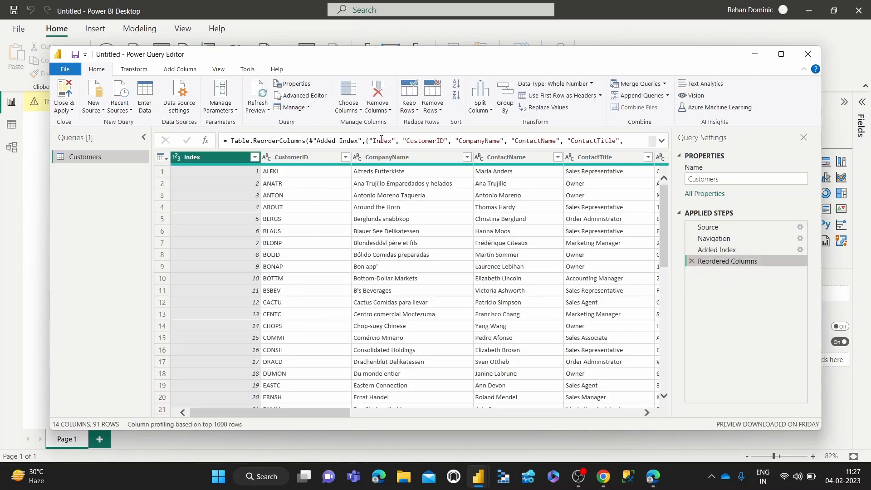
left_click(376, 96)
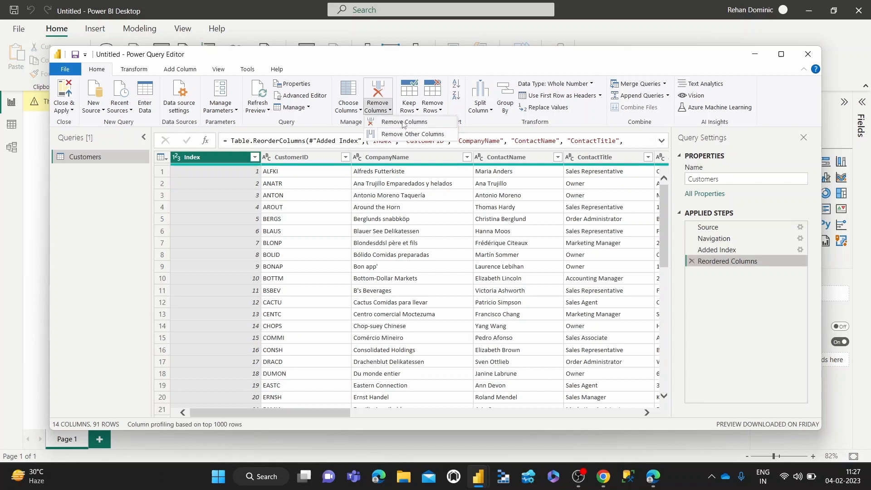
left_click(431, 95)
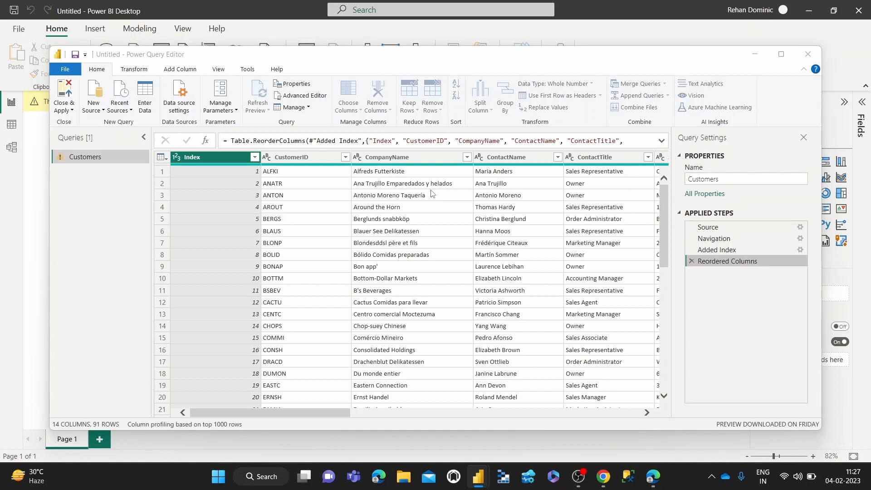
left_click(430, 110)
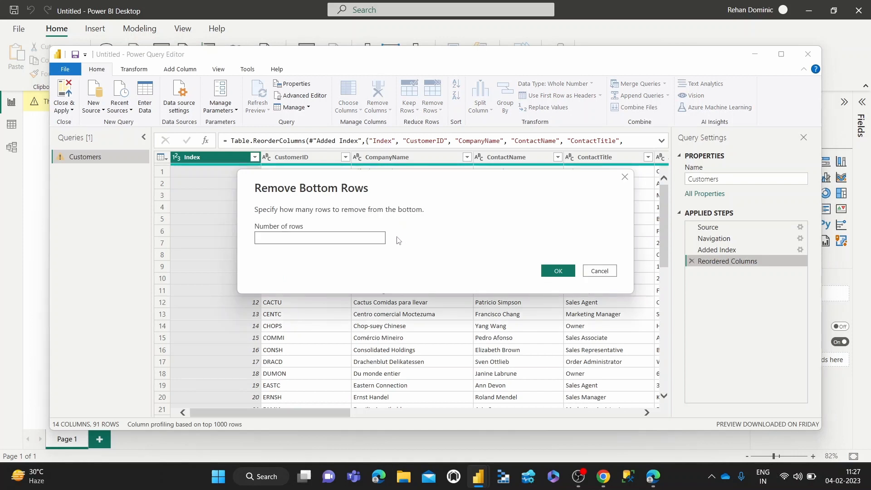
type("8")
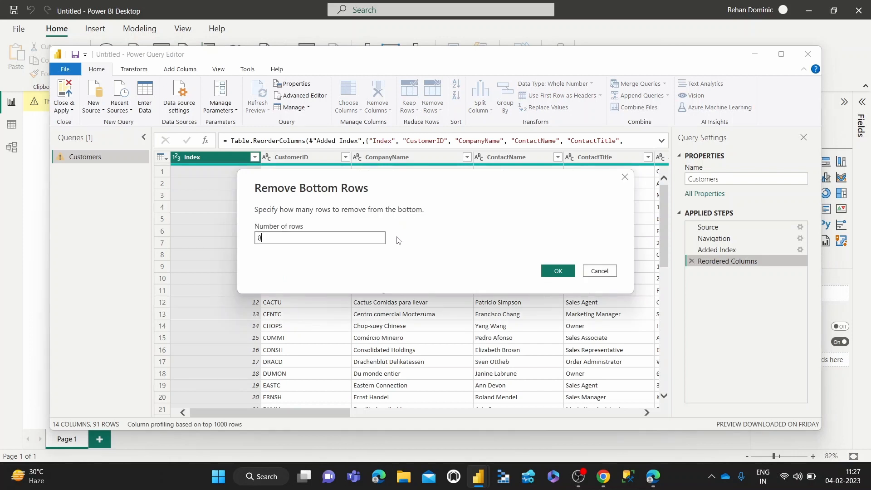
left_click(558, 271)
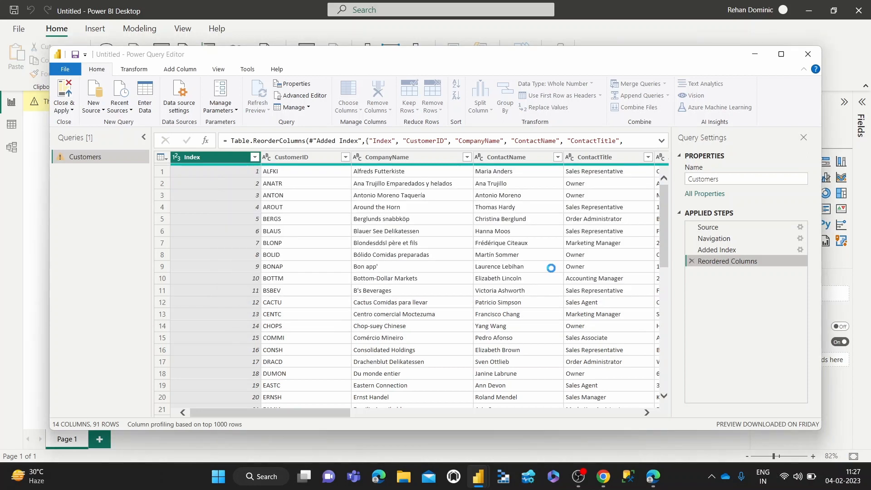
left_click(431, 95)
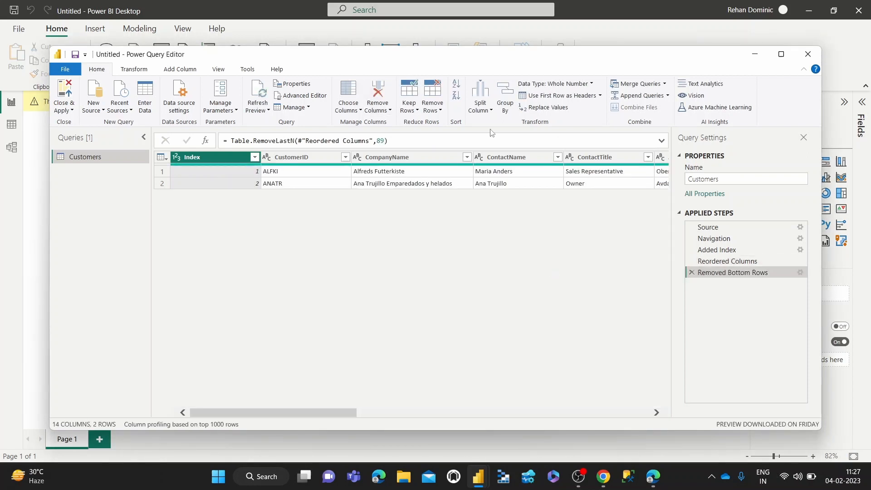
left_click(692, 272)
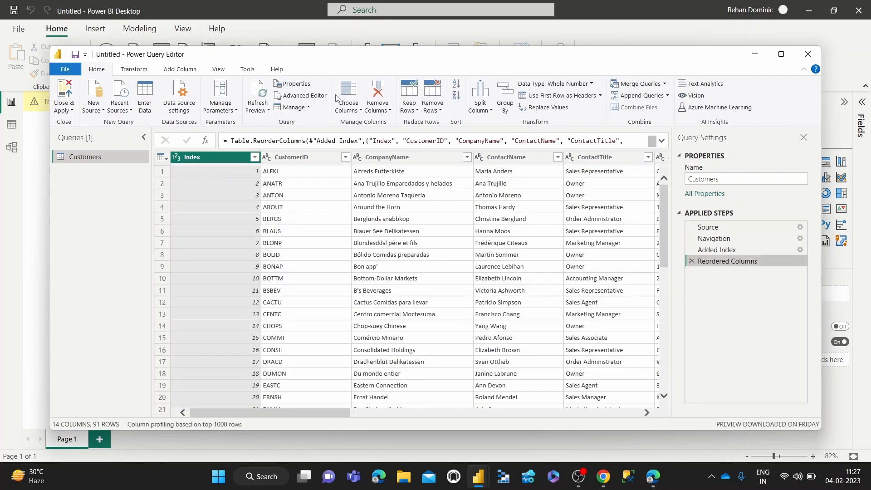
- Remove alternate rows with the 0,45,45 pattern, leaving 45 rows from Index 46
left_click(432, 95)
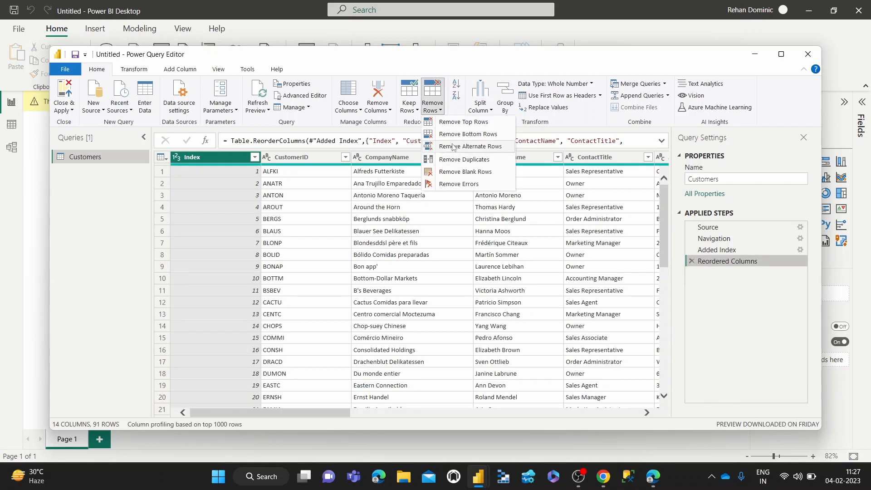
left_click(470, 146)
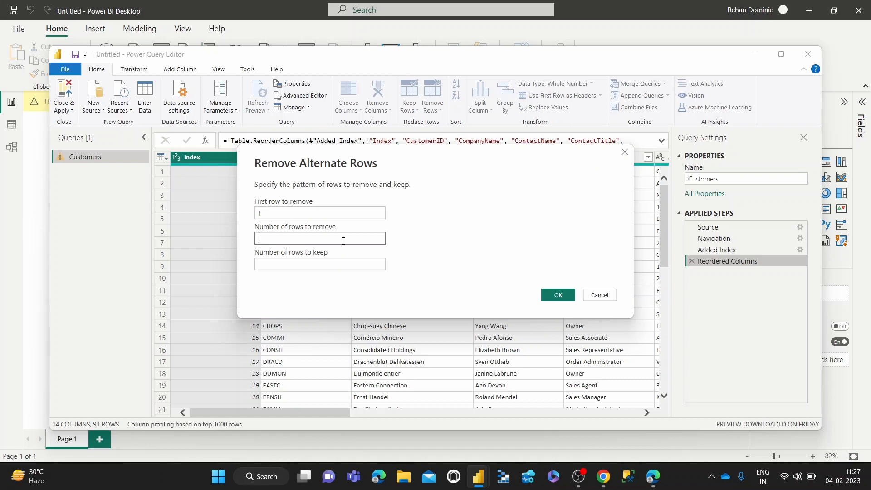
type("45")
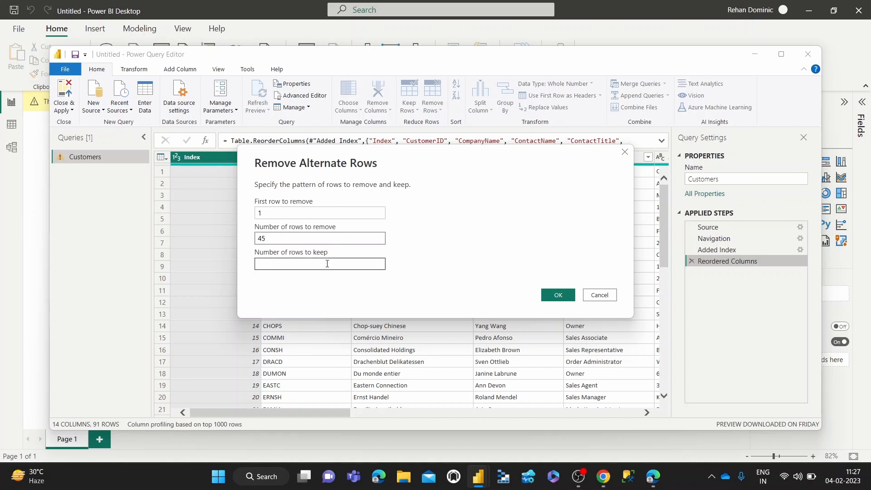
type("45")
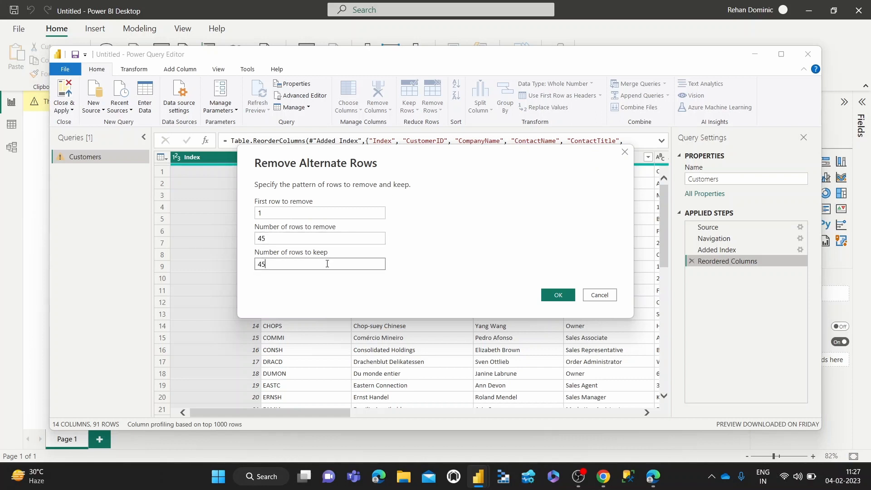
left_click(557, 295)
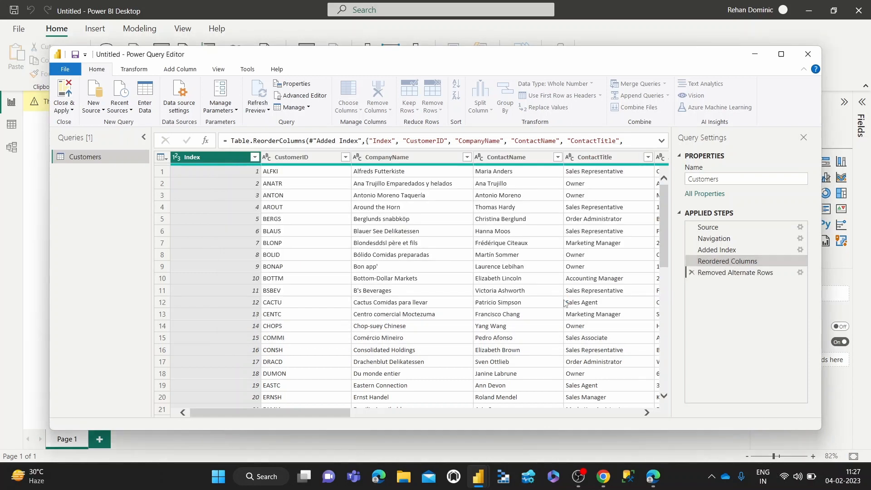
- Inspect the 45-row result and delete the Removed Alternate Rows step
left_click(736, 272)
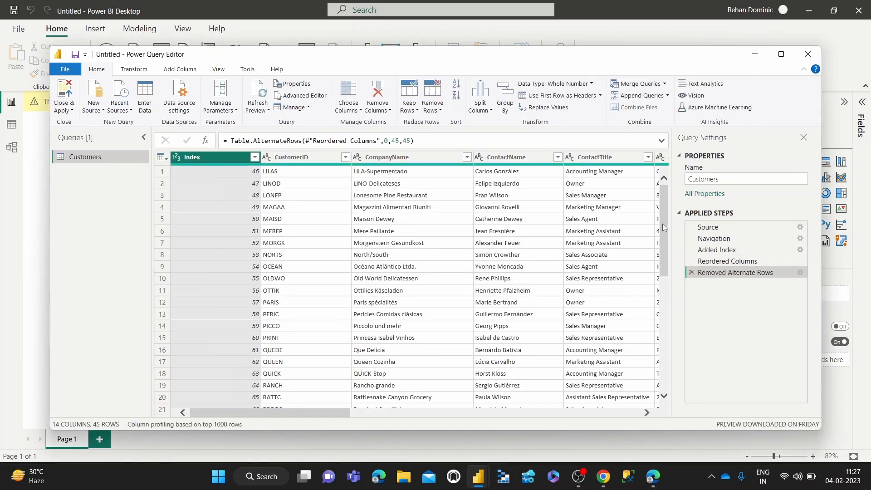
scroll("down", 3)
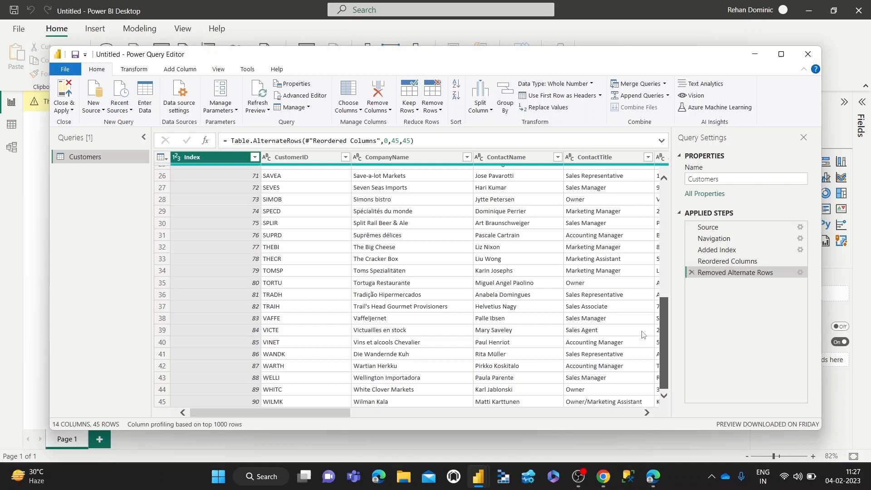
scroll("up", 3)
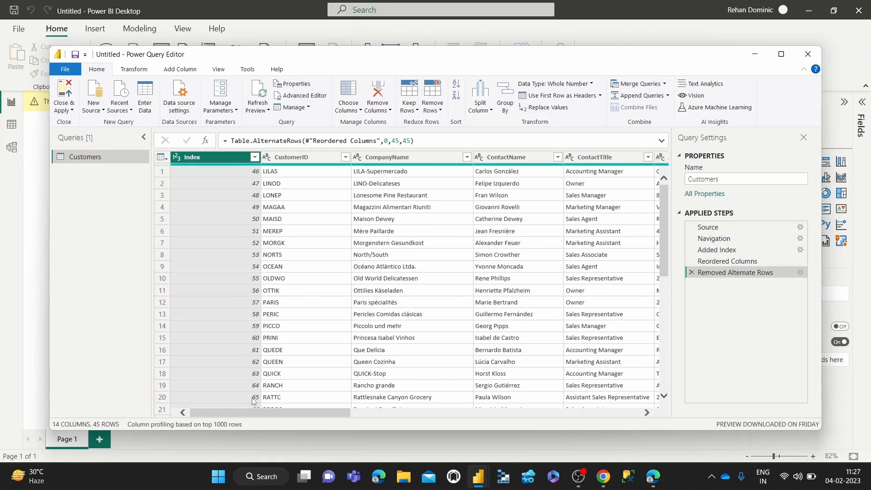
left_click(727, 261)
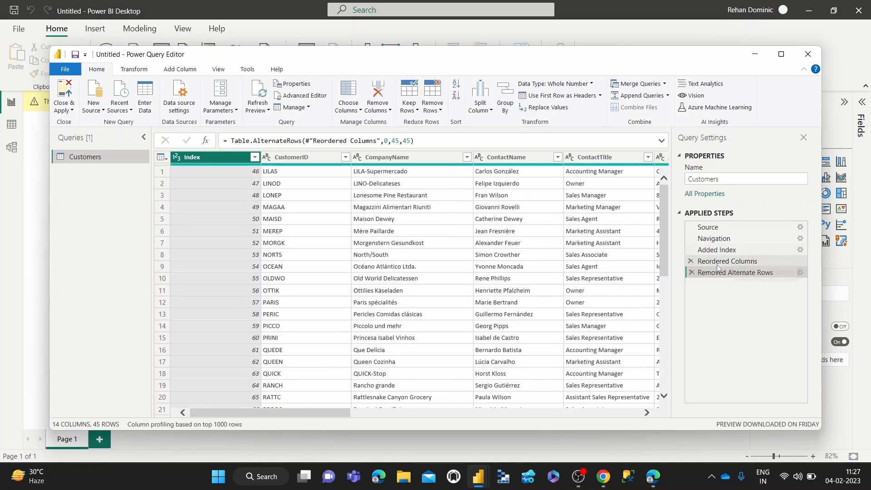
- Start a Remove Alternate Rows step with remove 1 and keep 1 rows
left_click(692, 272)
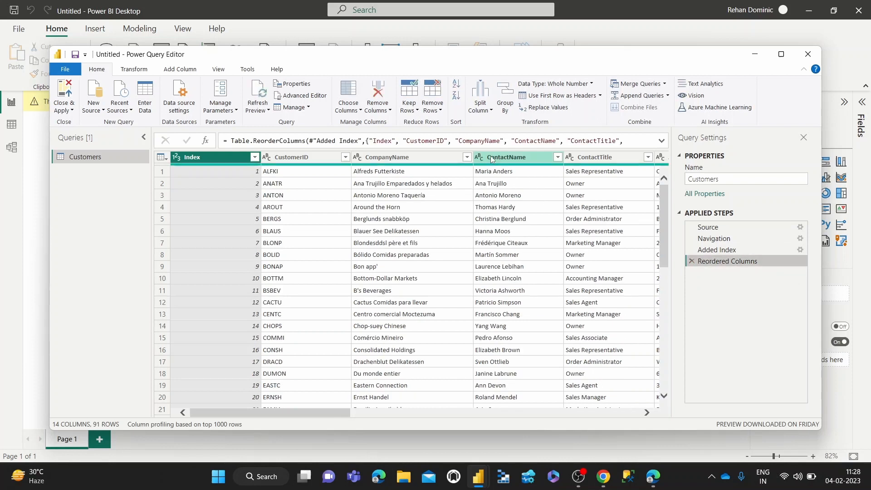
left_click(432, 95)
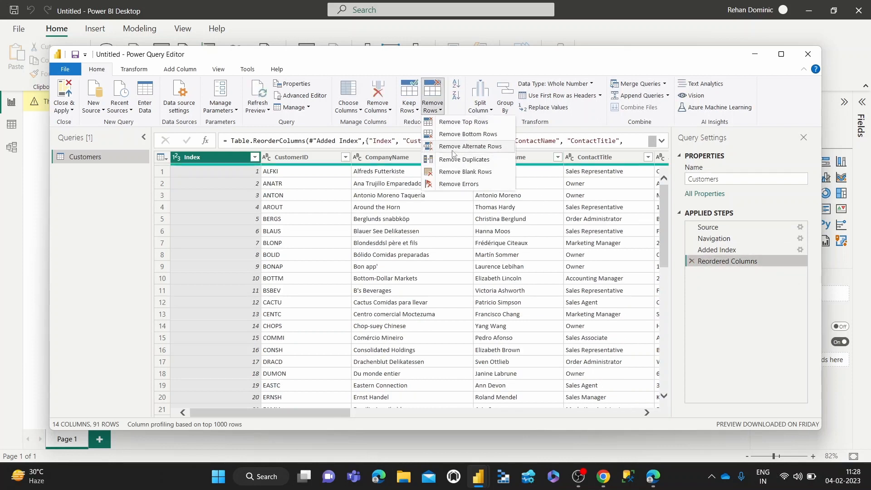
left_click(469, 146)
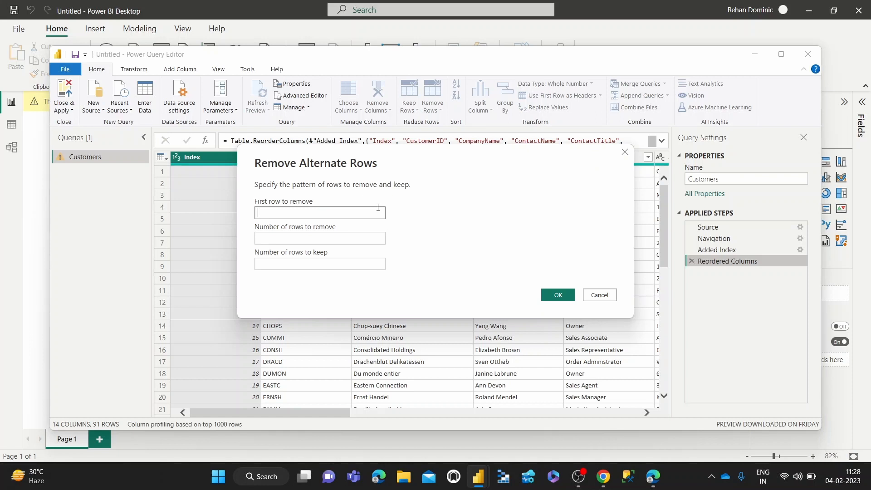
type("1")
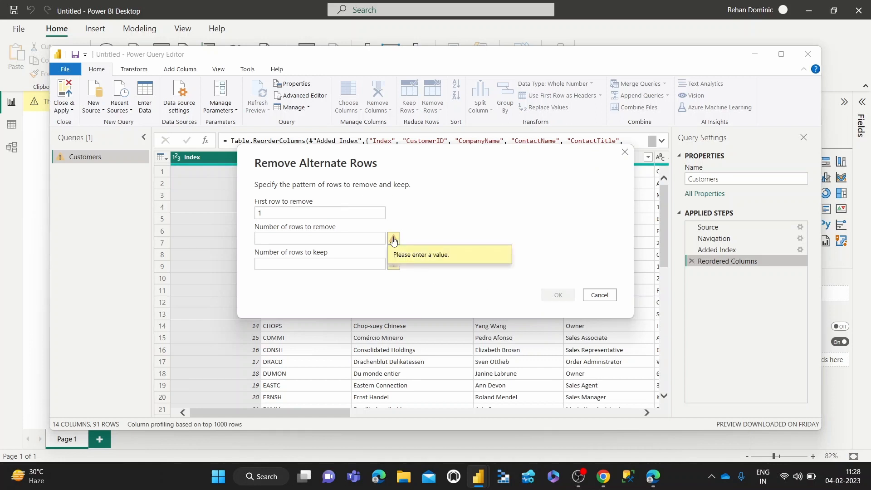
left_click(319, 237)
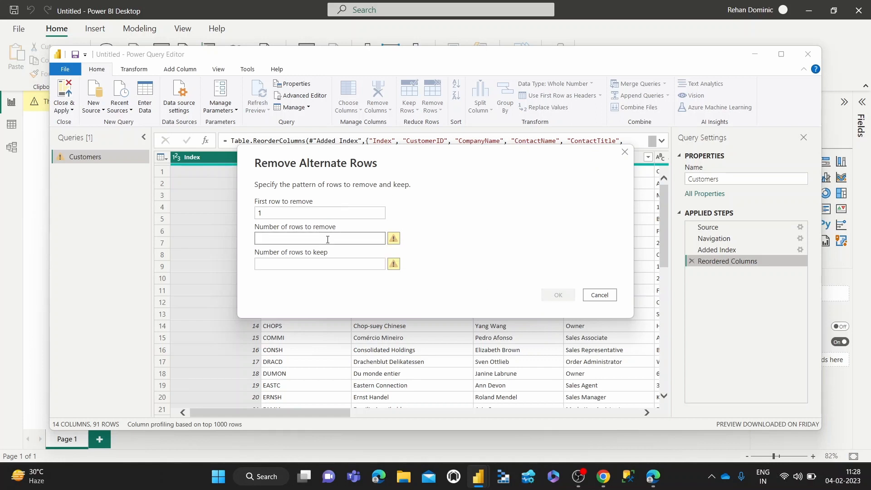
left_click(319, 238)
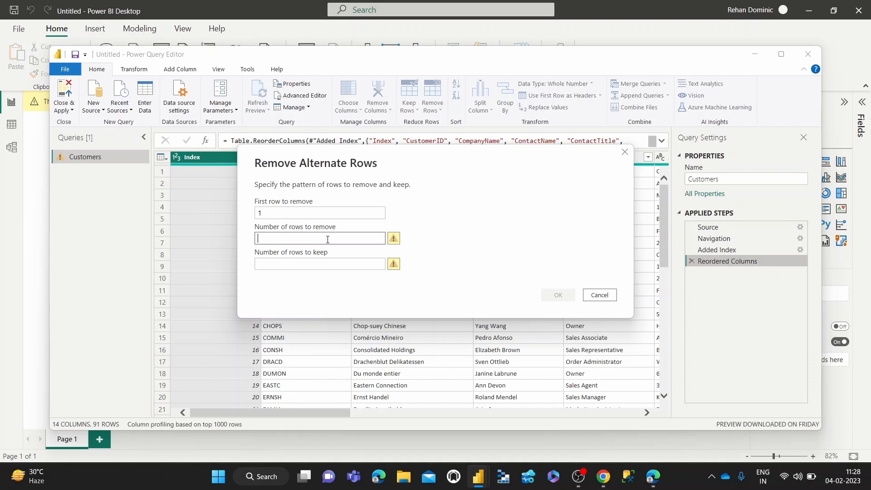
type("1")
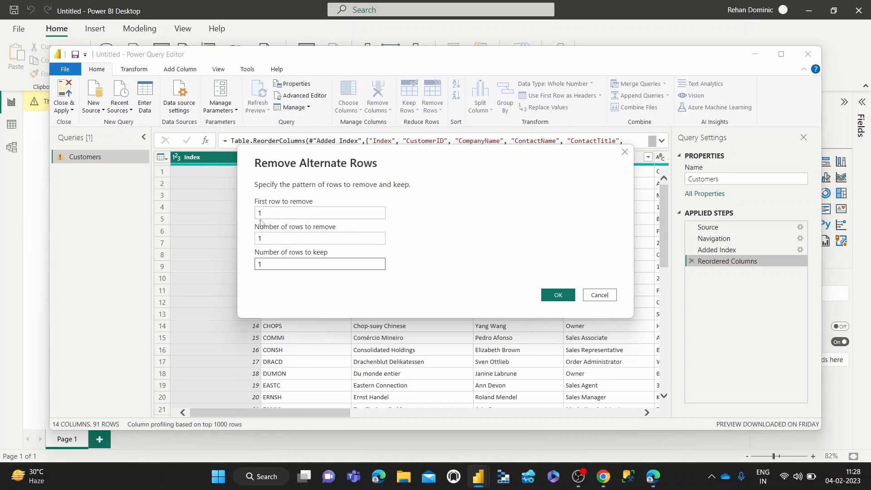
mouse_move(268, 226)
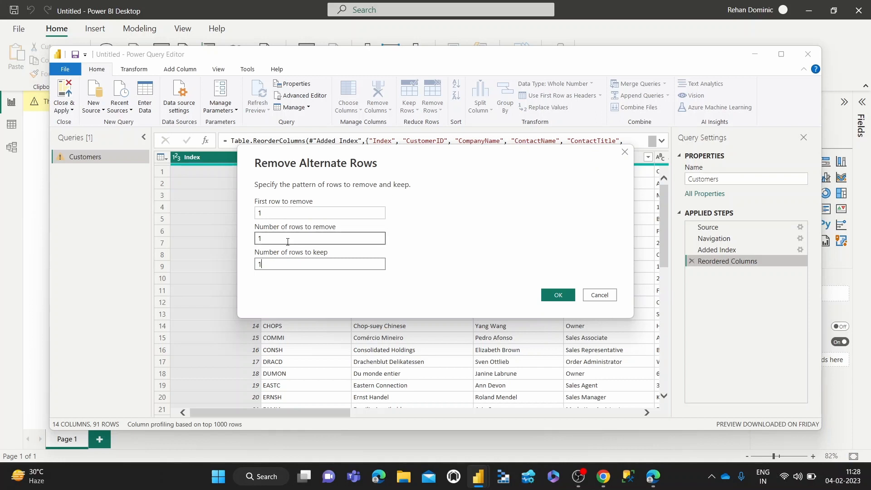
- Correct the first-row value and apply the pattern, keeping 46 odd-Index rows
left_click(280, 214)
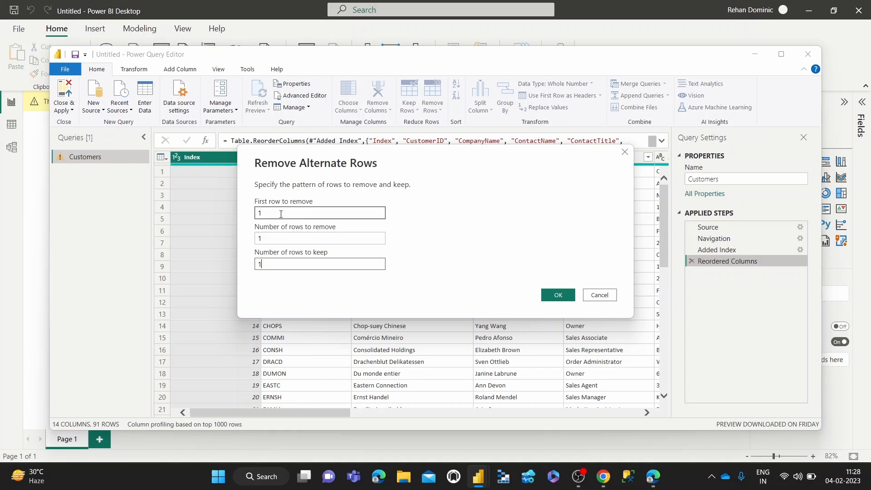
triple_click(319, 212)
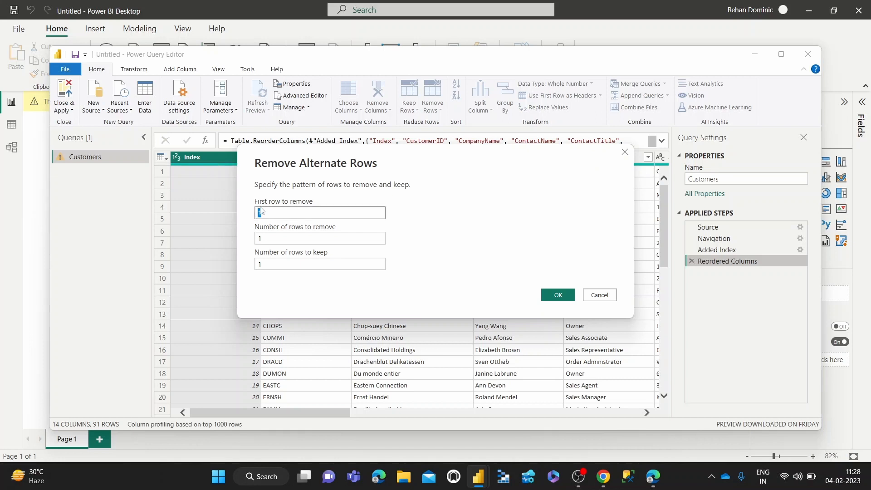
type("1")
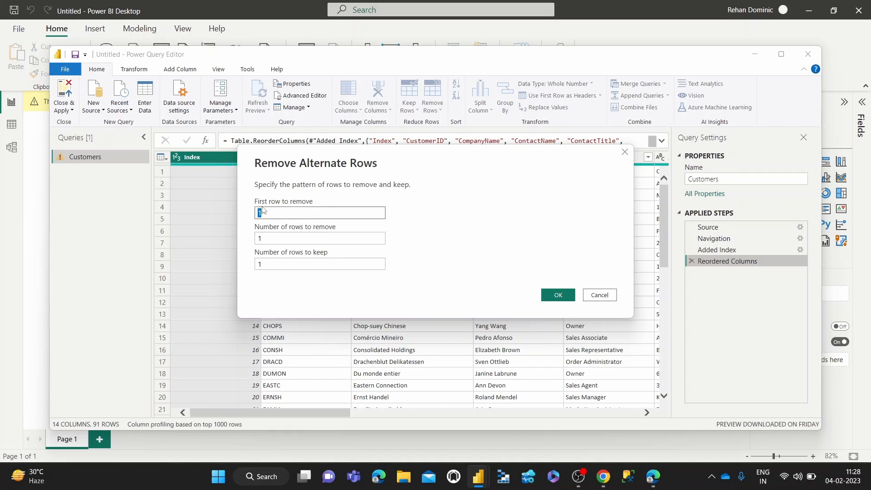
left_click(319, 239)
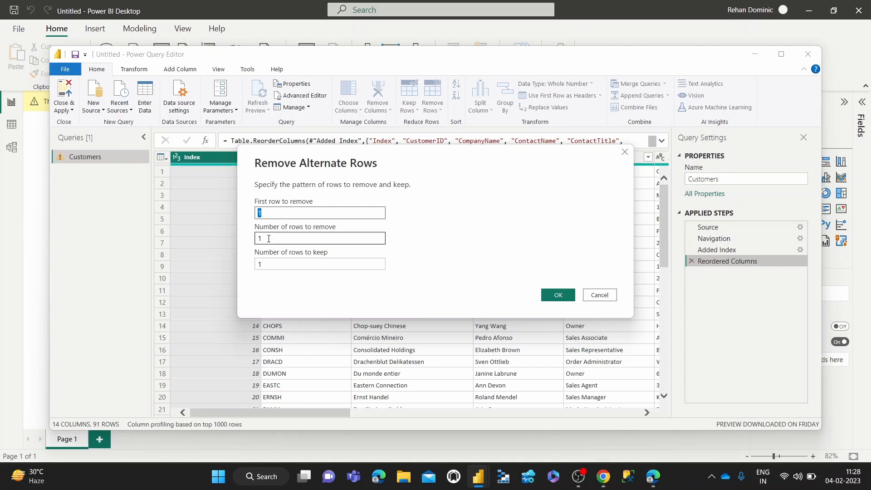
mouse_move(272, 257)
type("2")
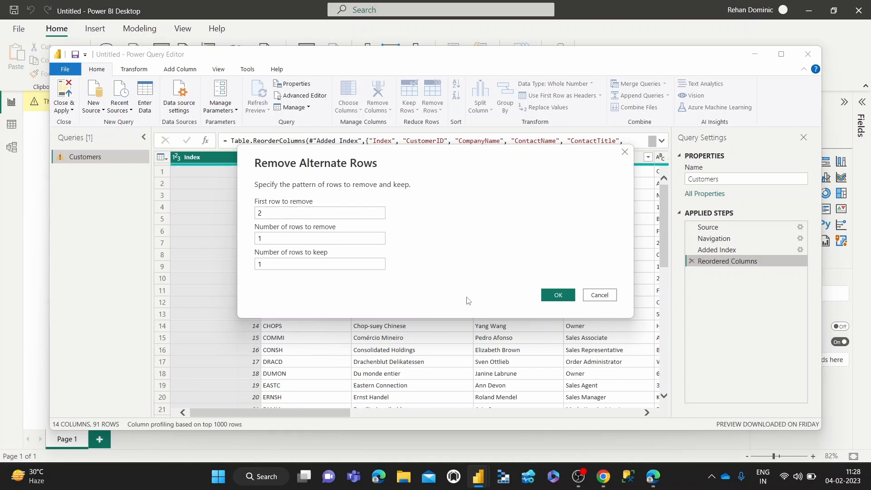
left_click(557, 294)
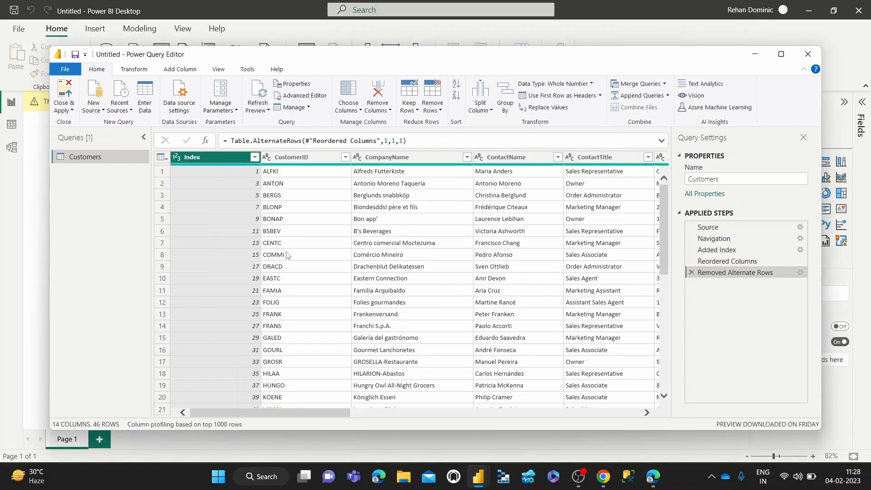
mouse_move(249, 179)
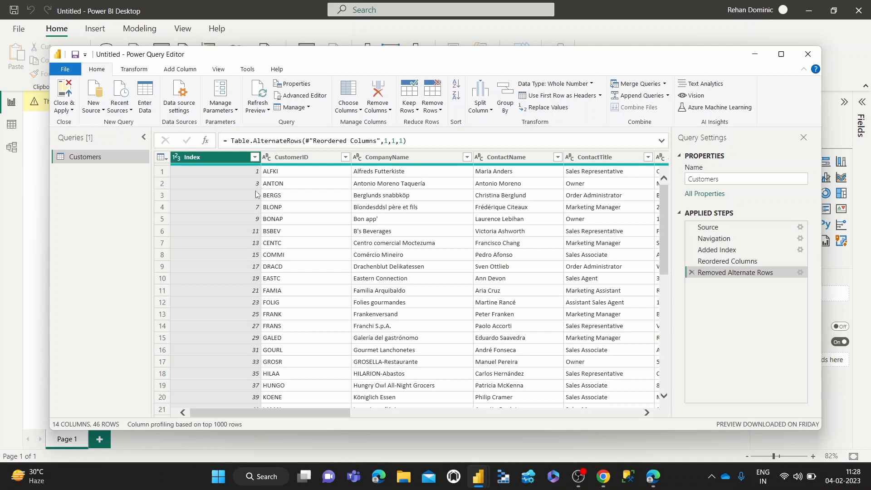
mouse_move(256, 195)
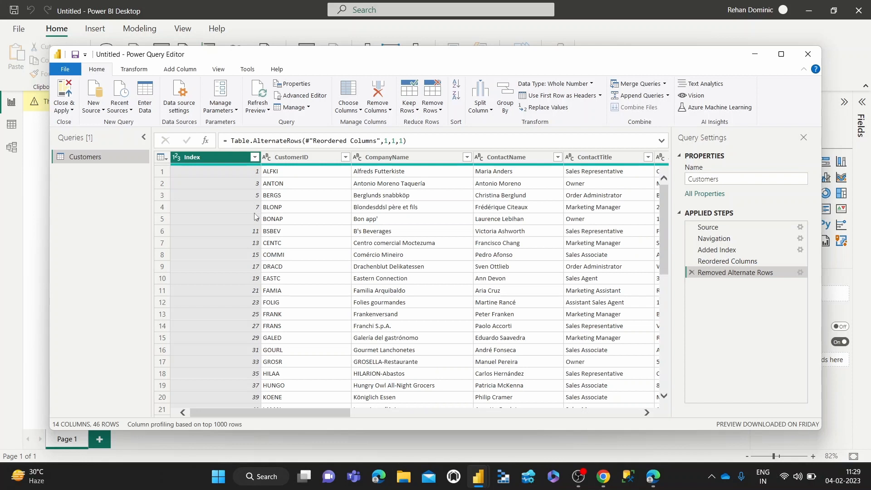
left_click(431, 97)
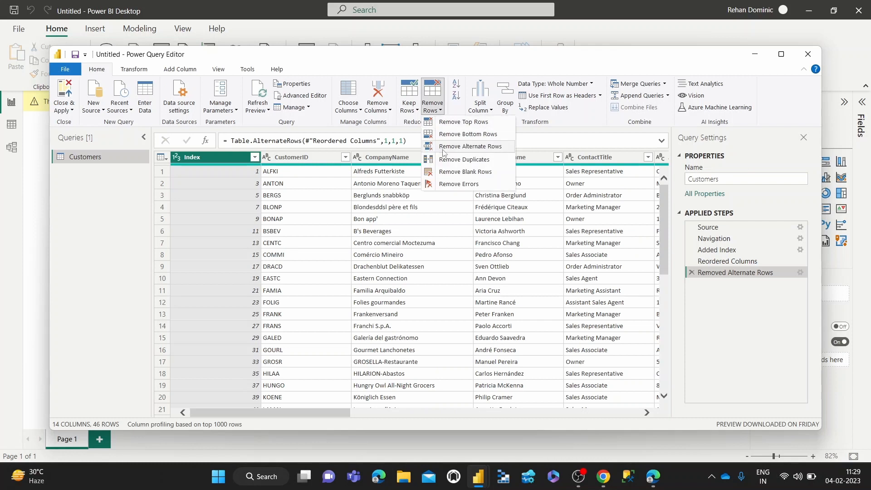
left_click(471, 146)
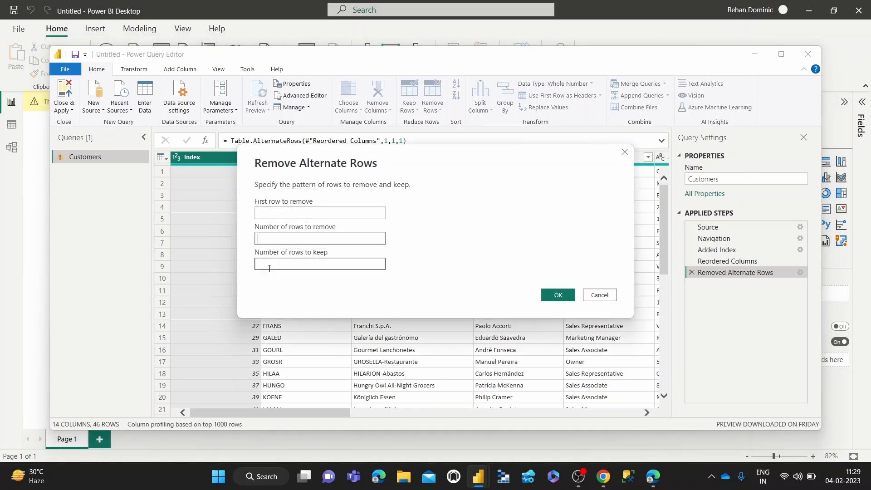
type("2")
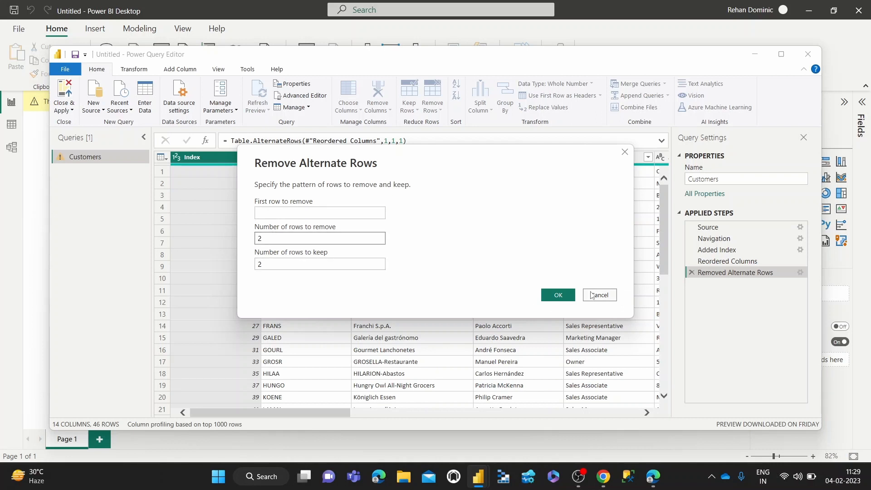
left_click(557, 294)
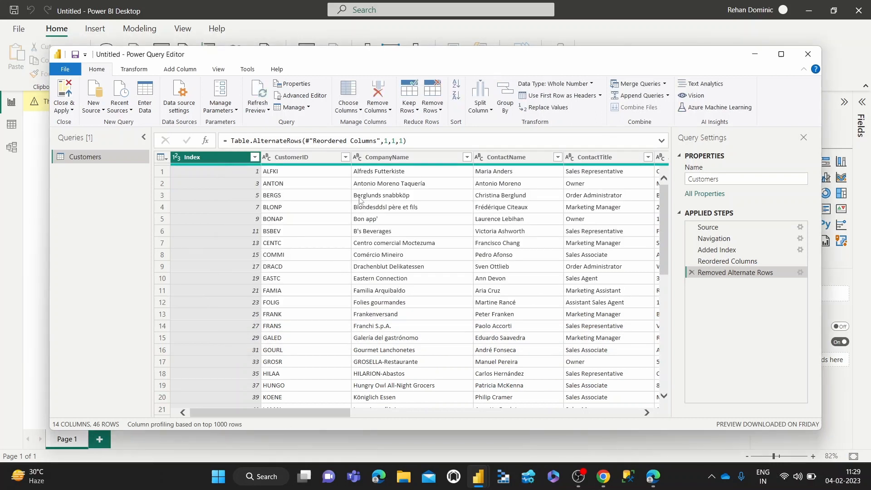
- Show the Remove Rows options on the Home ribbon again
left_click(432, 99)
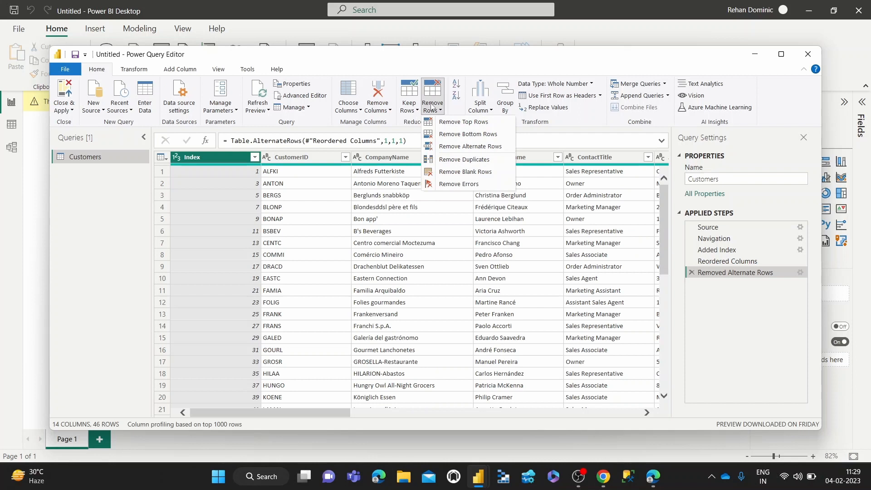
mouse_move(463, 160)
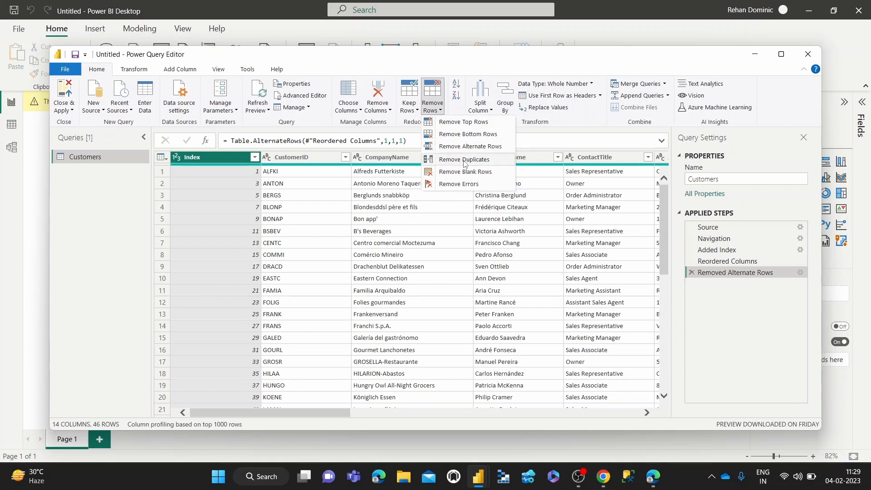
mouse_move(466, 161)
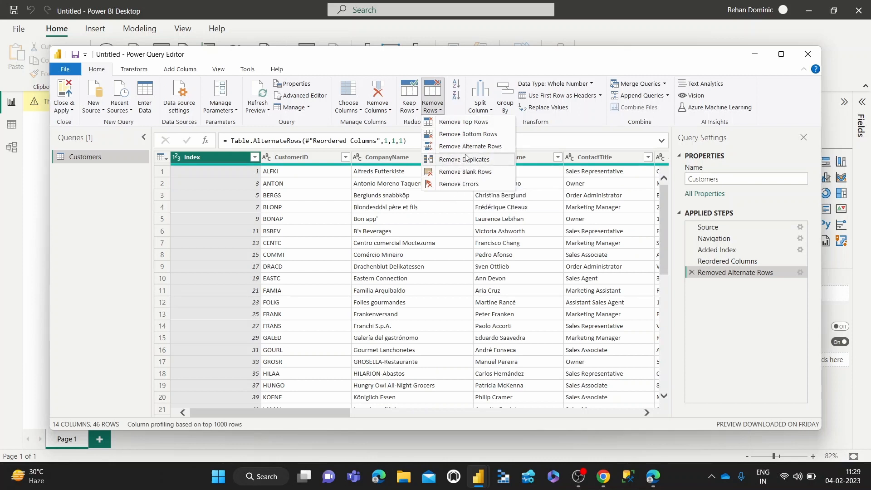
mouse_move(464, 160)
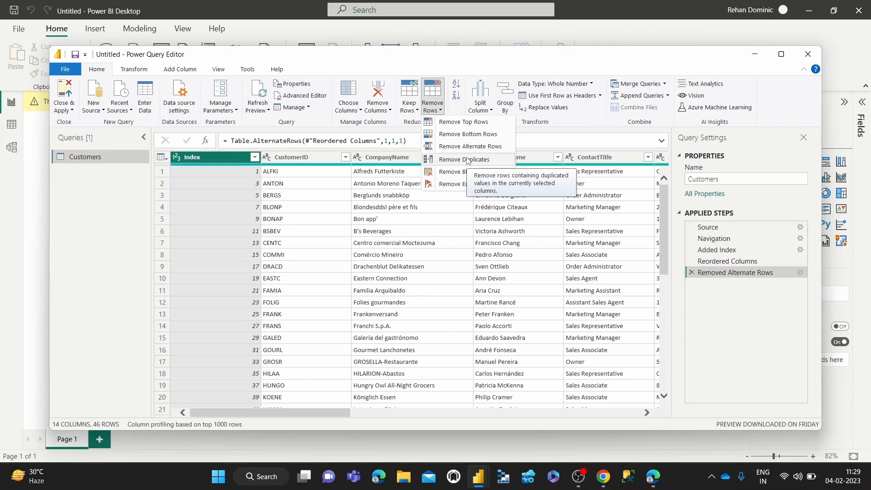
mouse_move(466, 171)
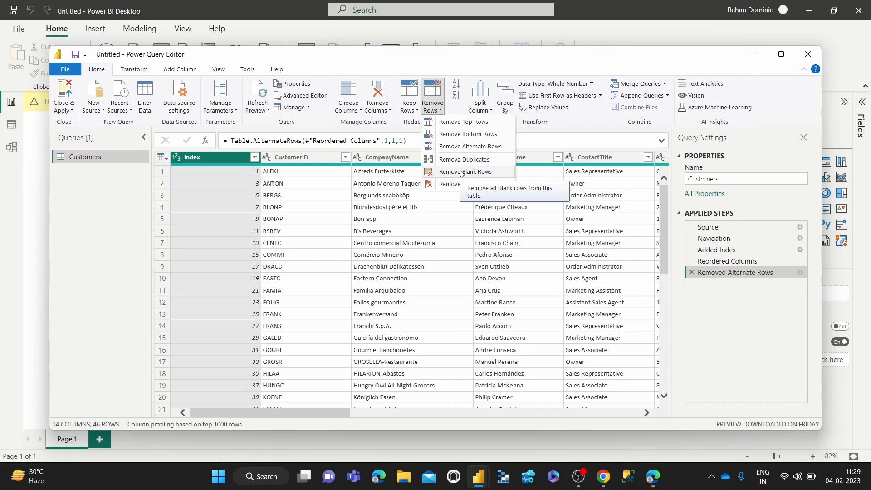
mouse_move(458, 184)
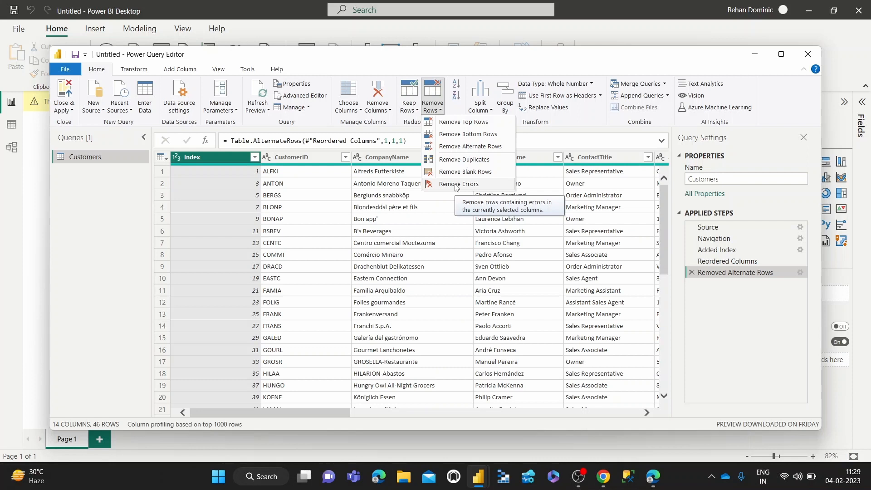
mouse_move(562, 135)
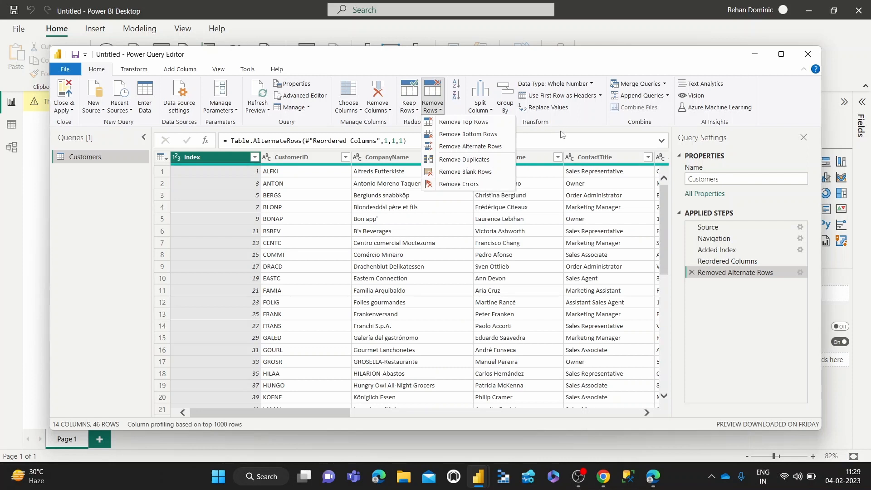